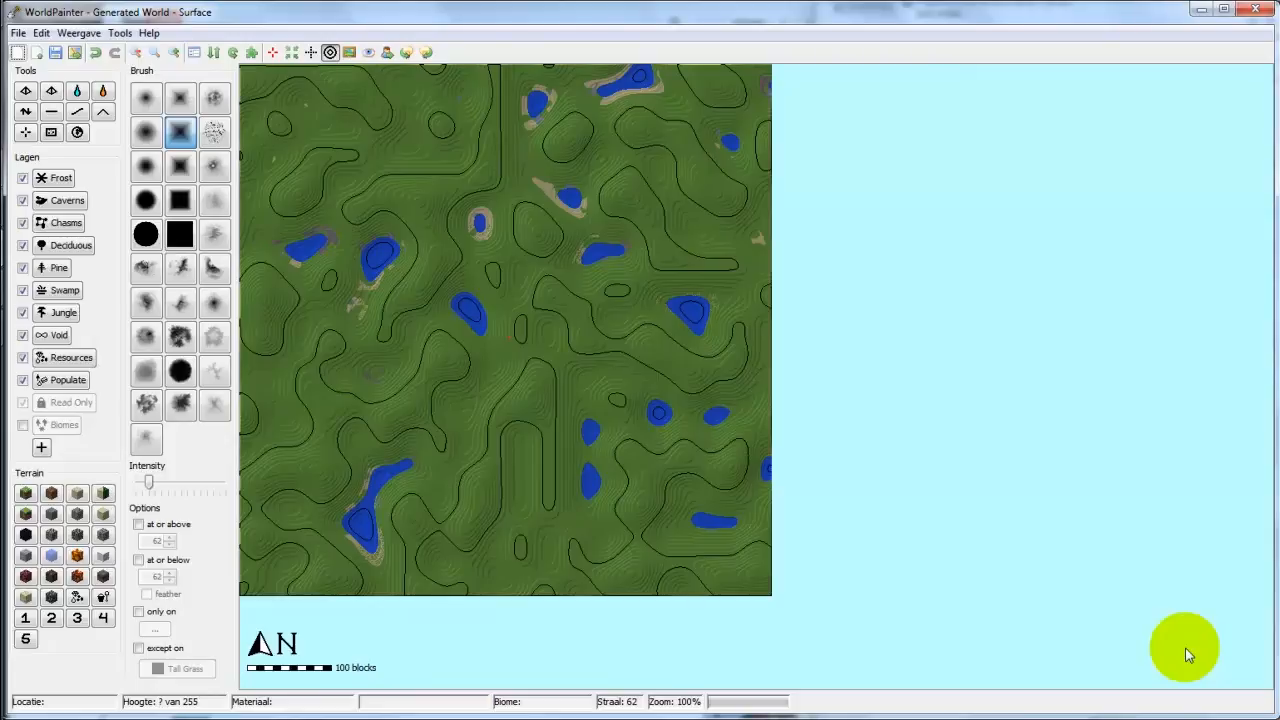
mouse_move(1172, 648)
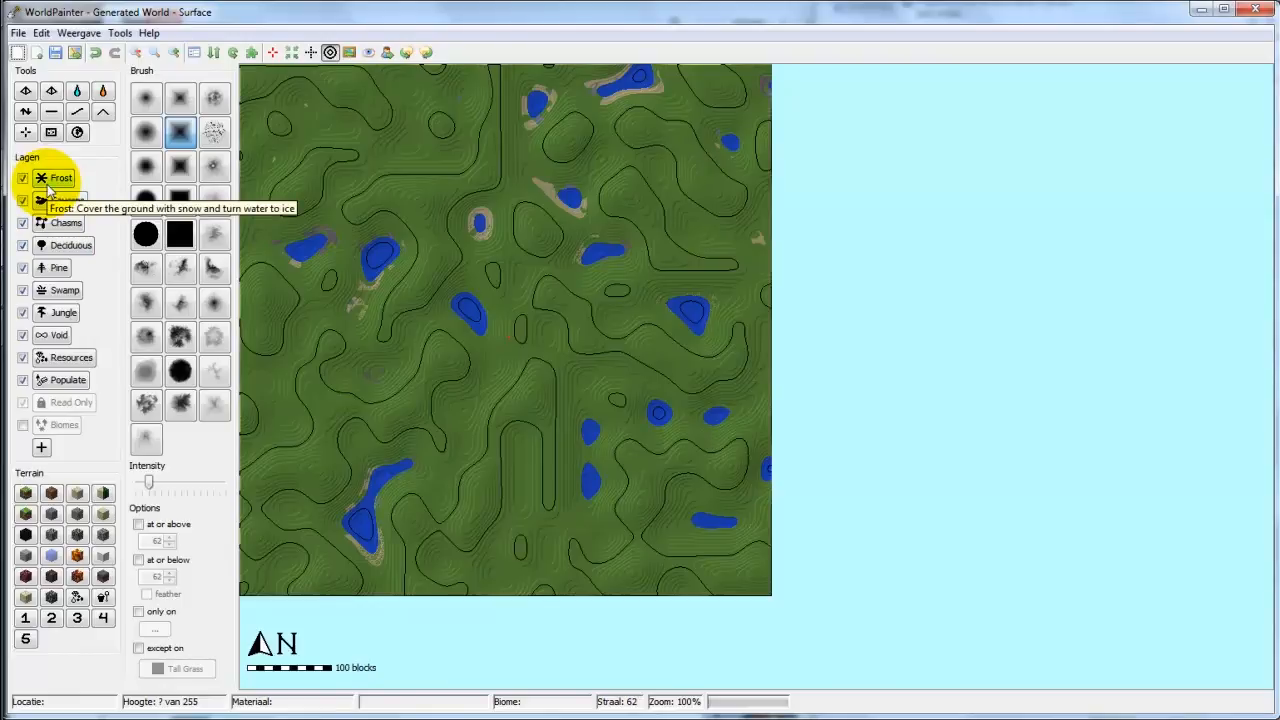
mouse_move(66, 200)
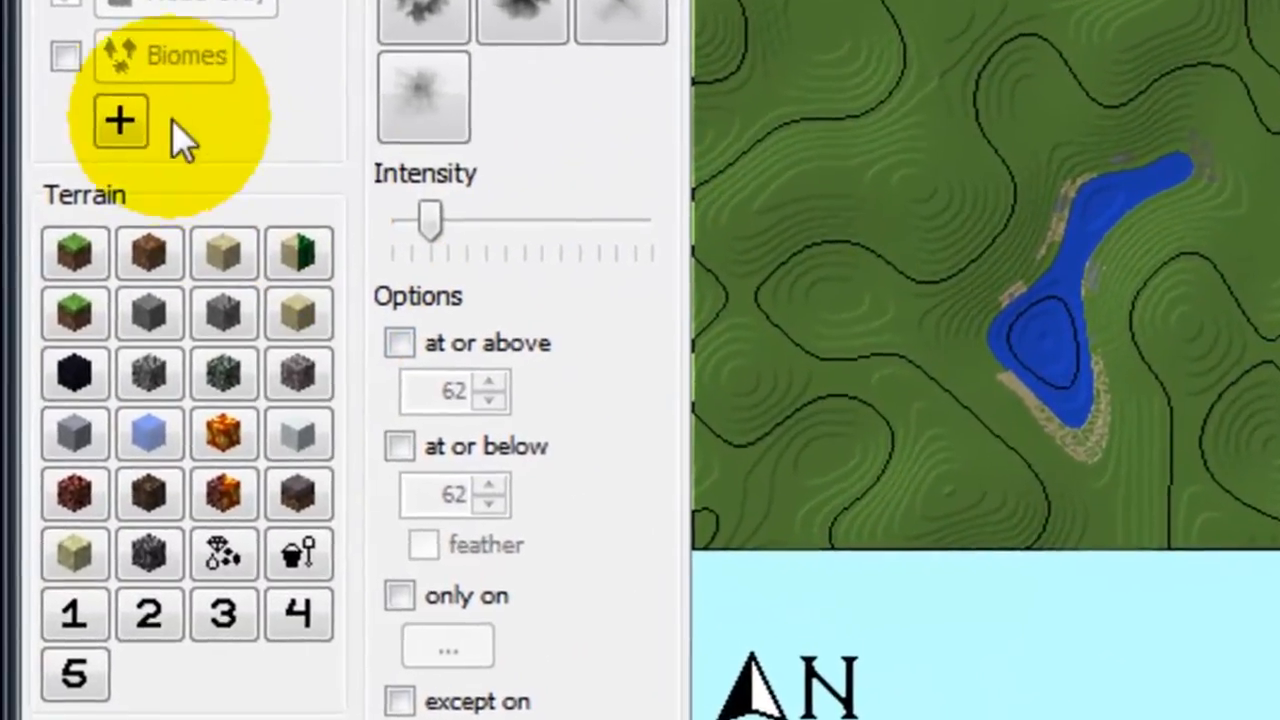
- Add a custom ground cover layer using block 31 Tall Grass with data value 1
left_click(120, 120)
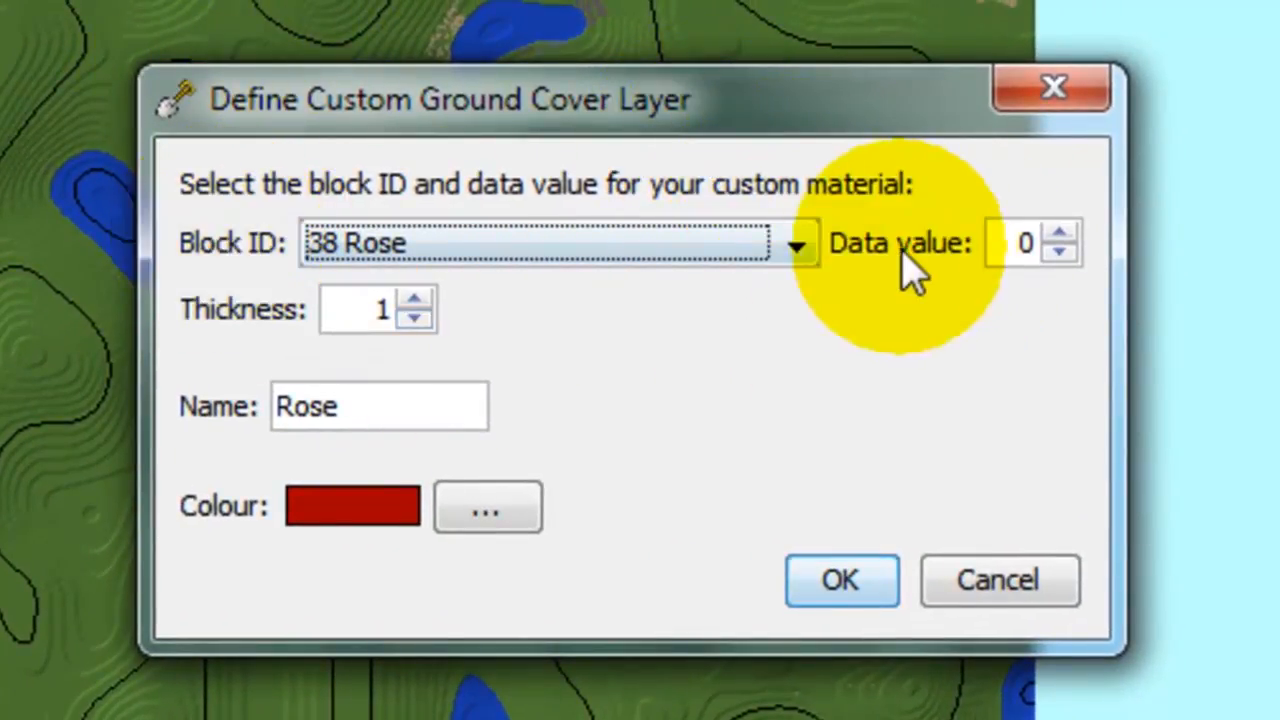
mouse_move(240, 445)
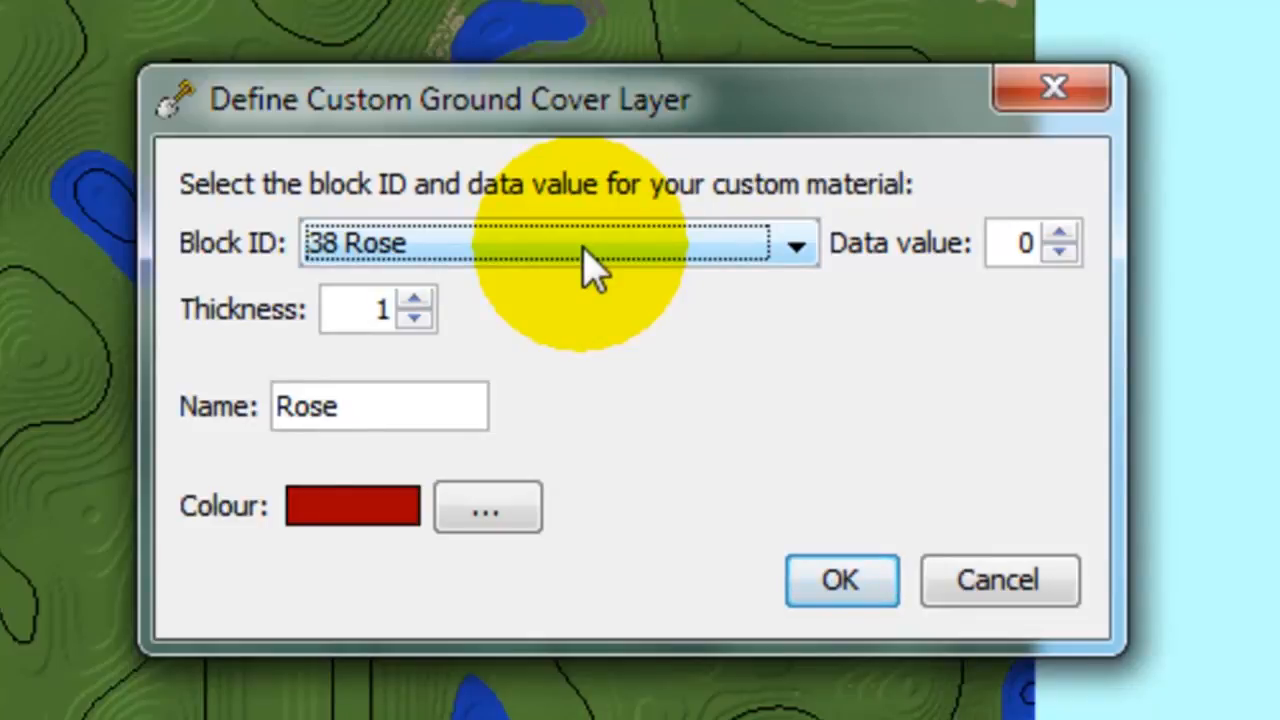
left_click(796, 243)
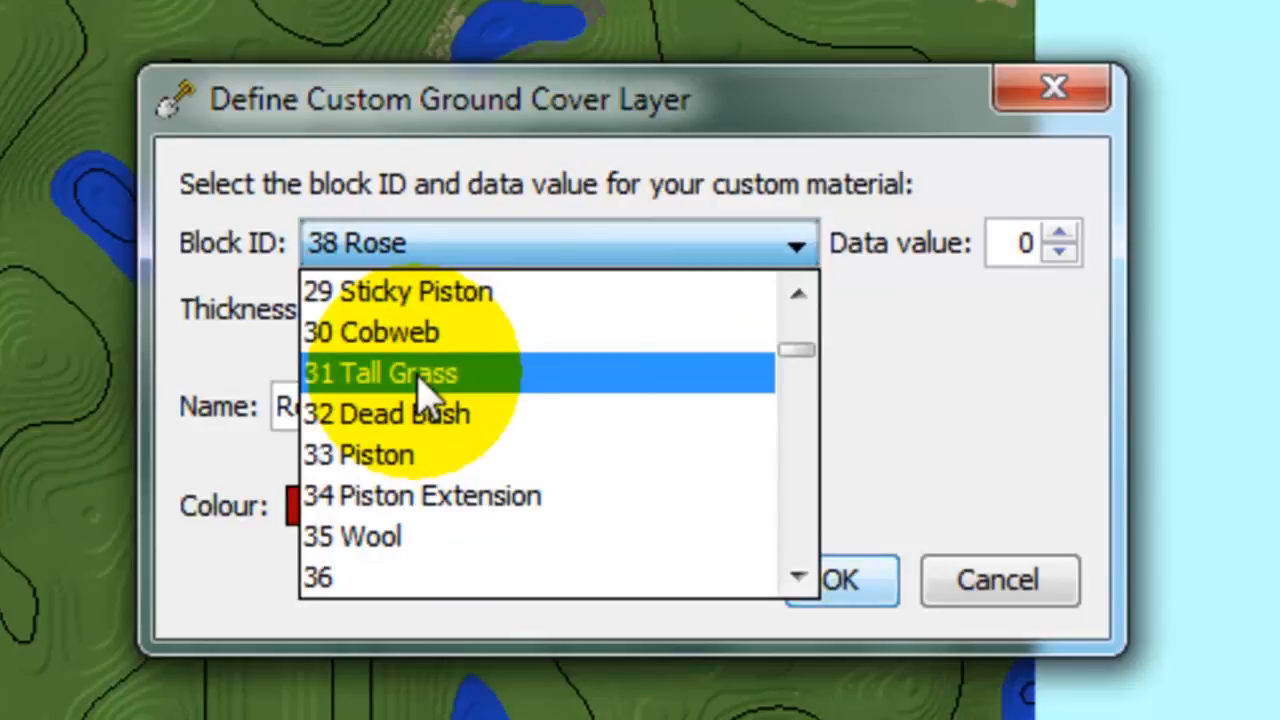
left_click(390, 372)
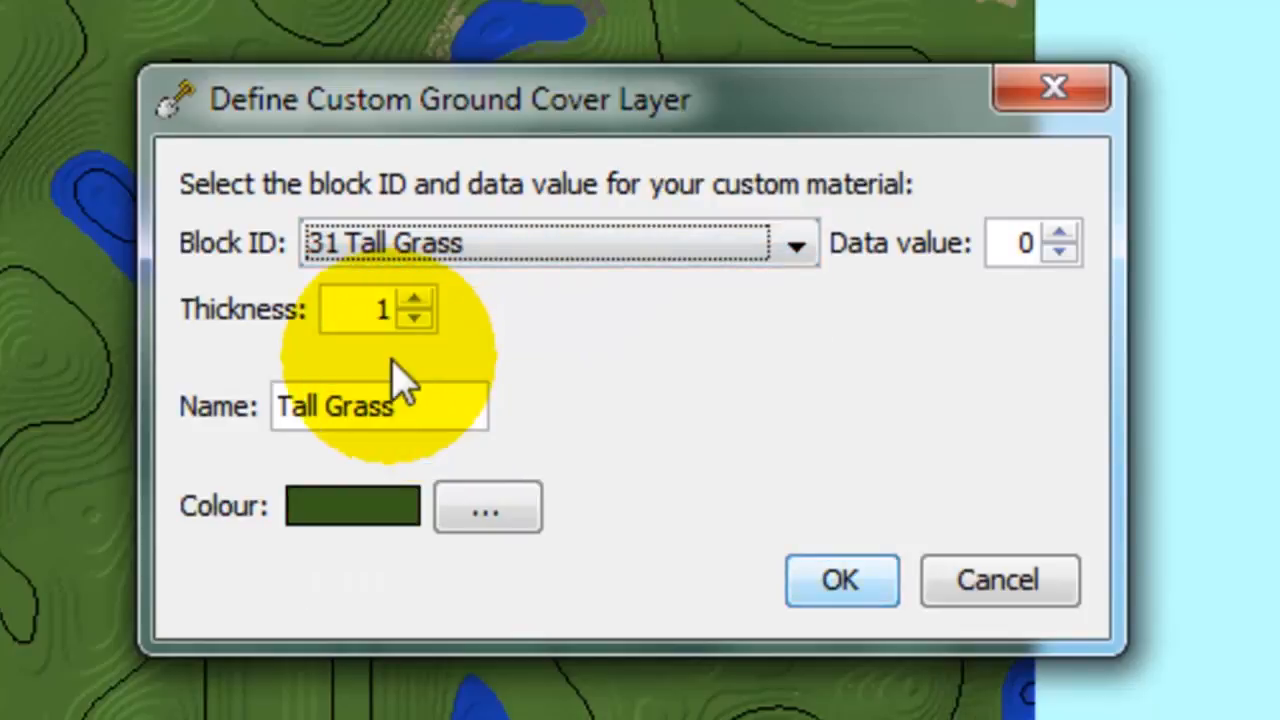
mouse_move(640, 225)
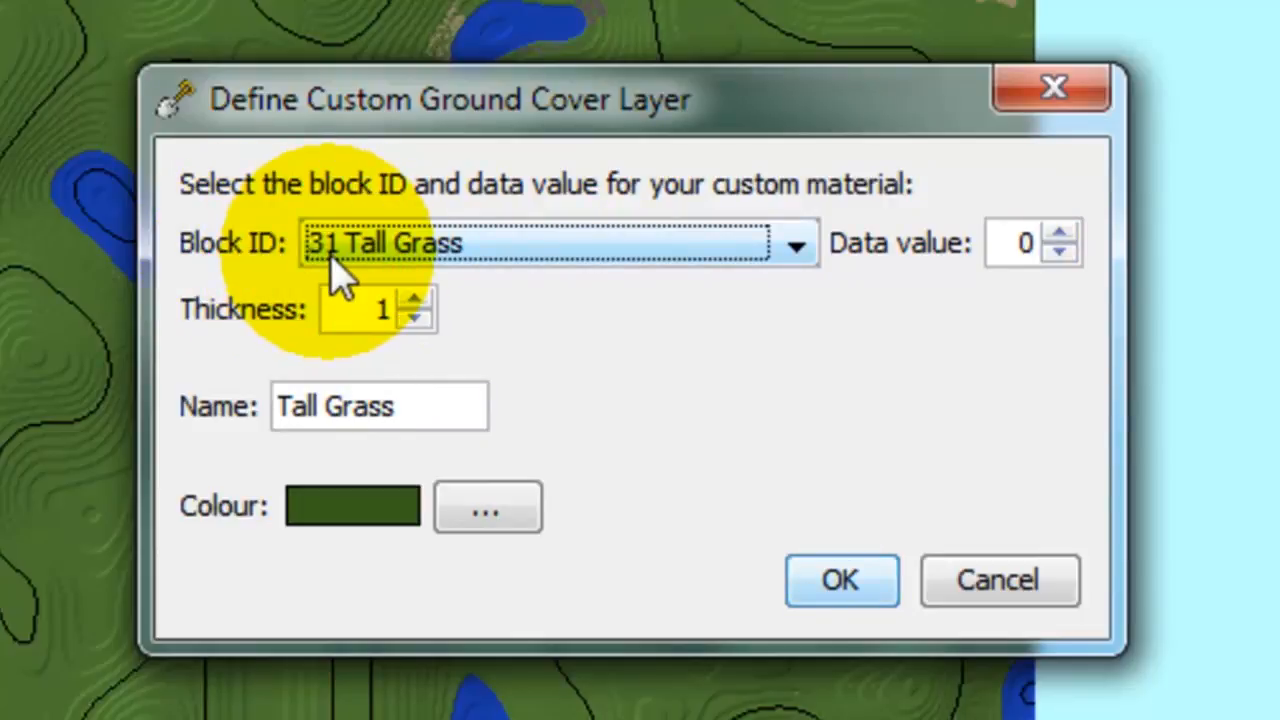
mouse_move(1063, 248)
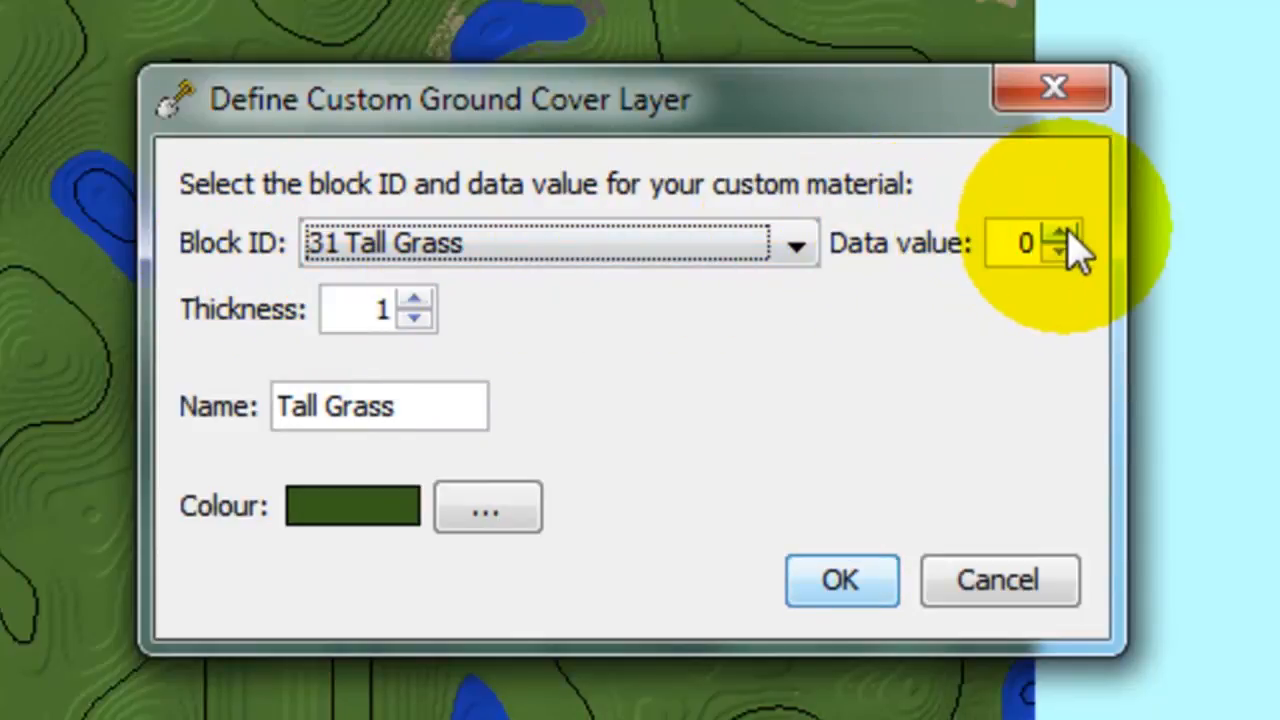
left_click(1055, 235)
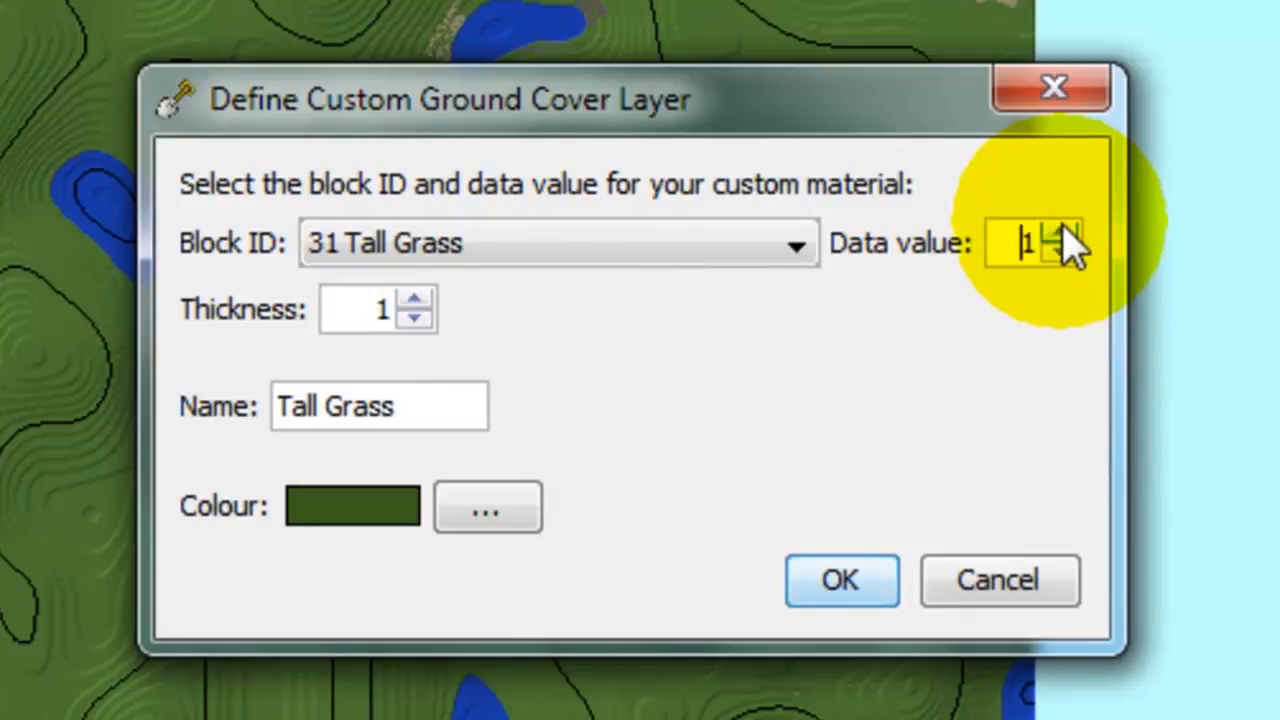
mouse_move(965, 250)
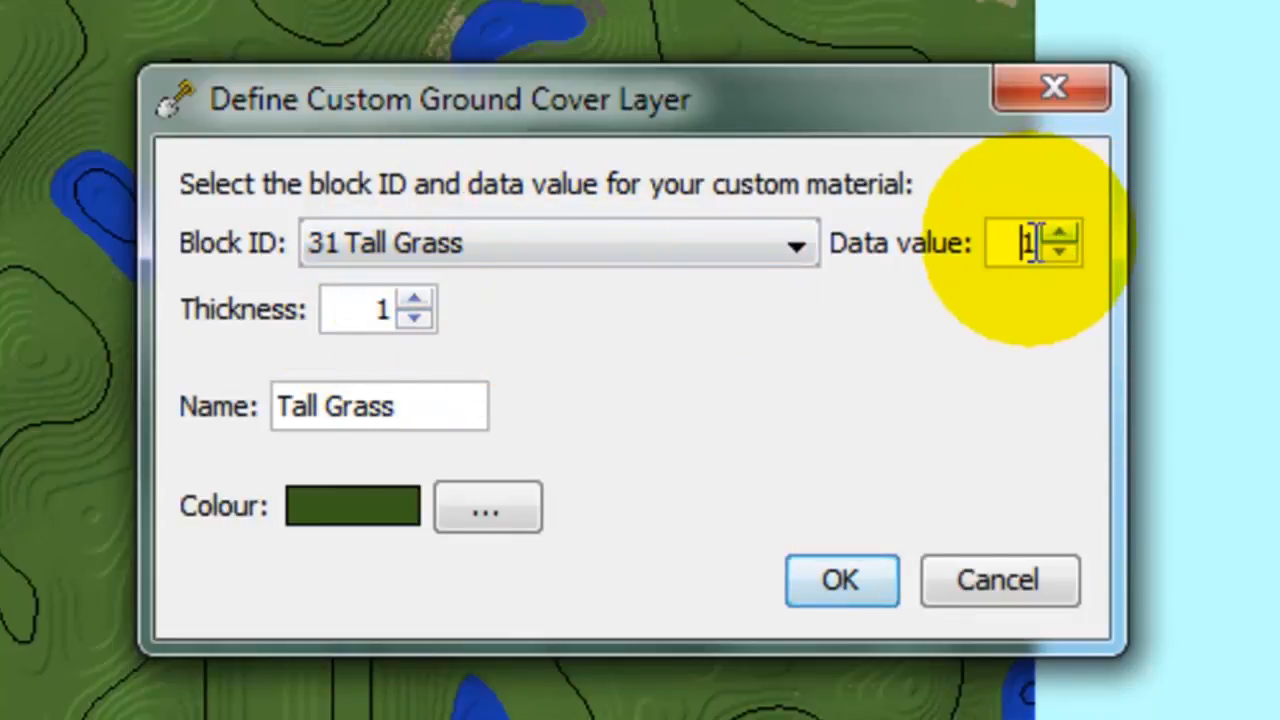
mouse_move(960, 275)
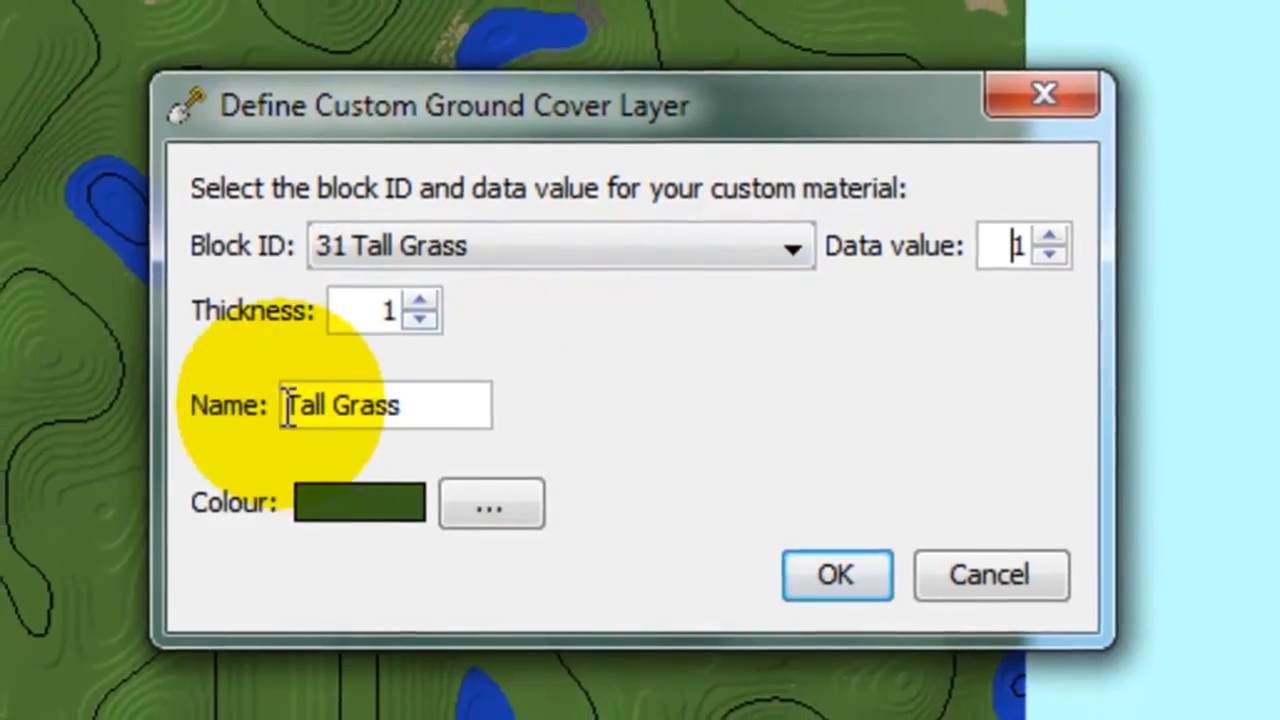
- Give the Tall Grass layer a pink colour and confirm the layer dialog
left_click(490, 501)
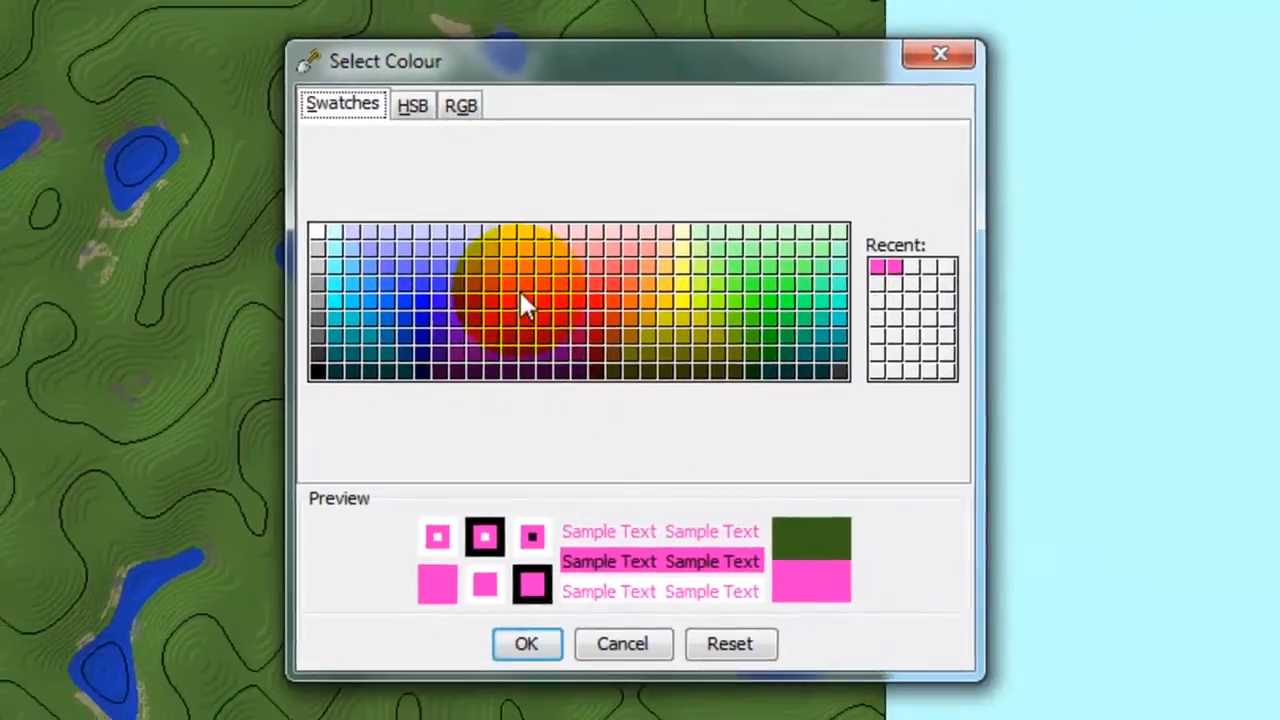
left_click(526, 644)
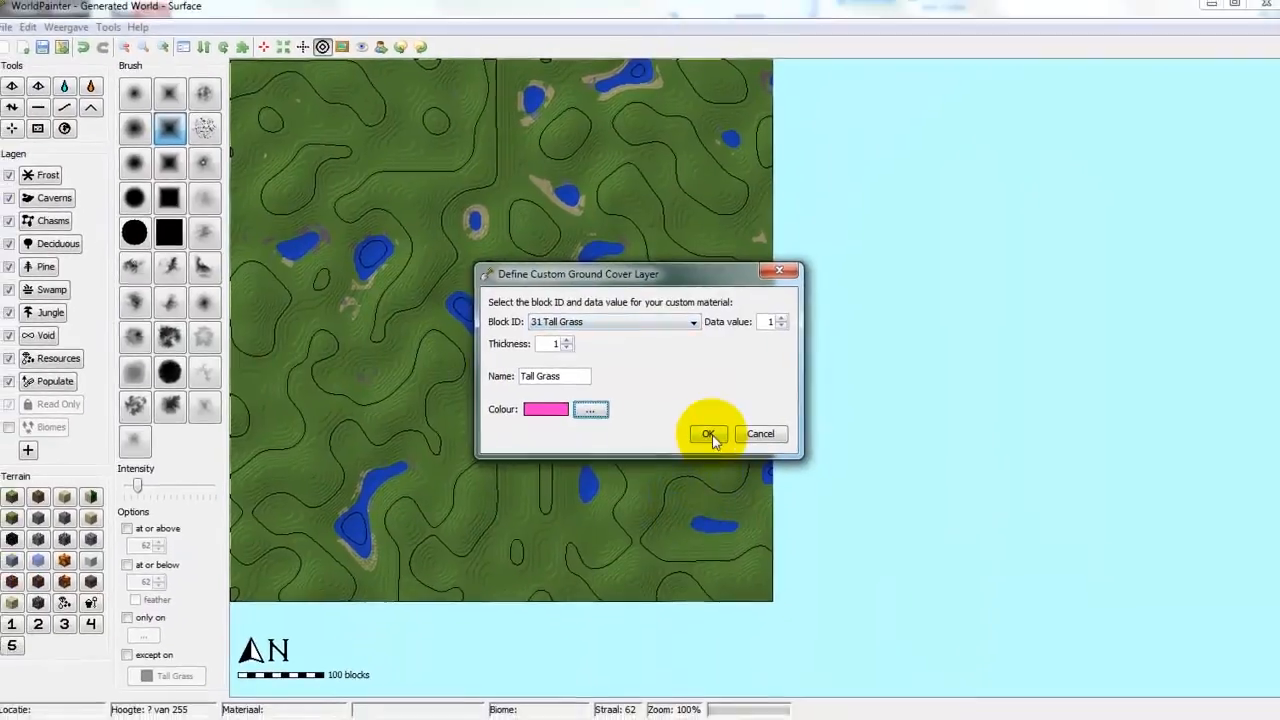
left_click(709, 434)
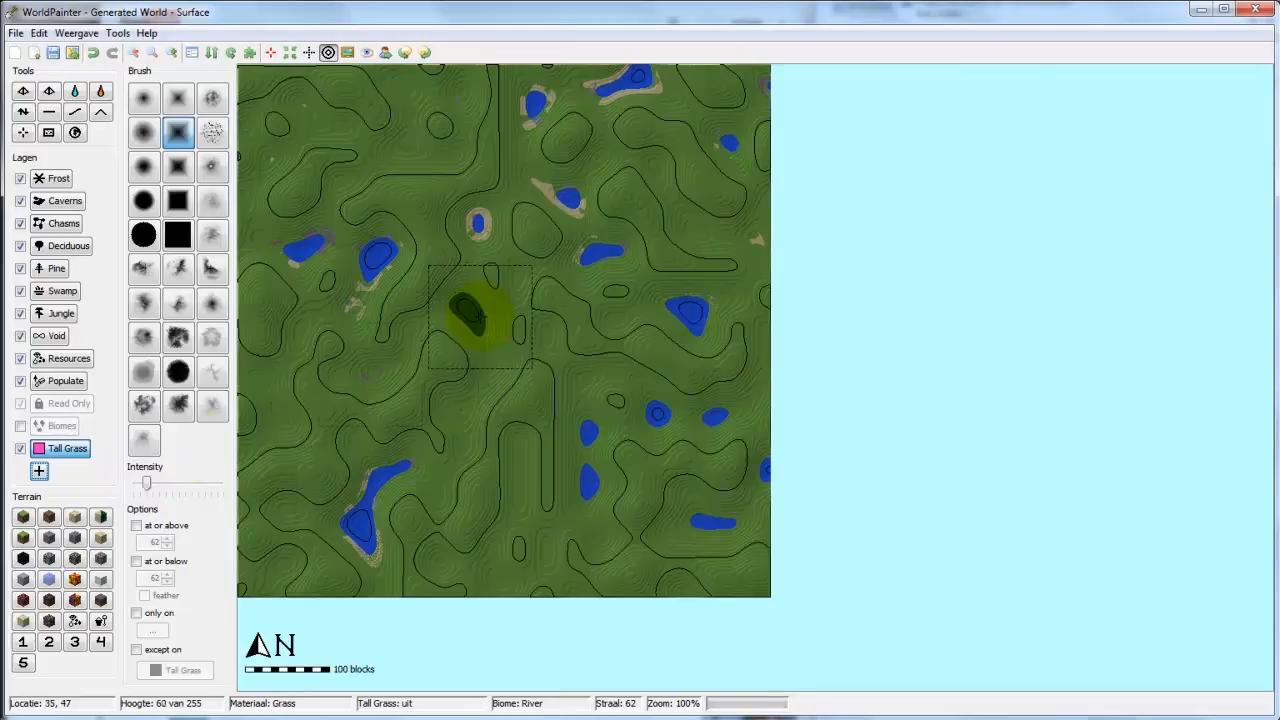
- Spray pink tall grass around the lake, only on Grass at or above level 62
left_click(137, 525)
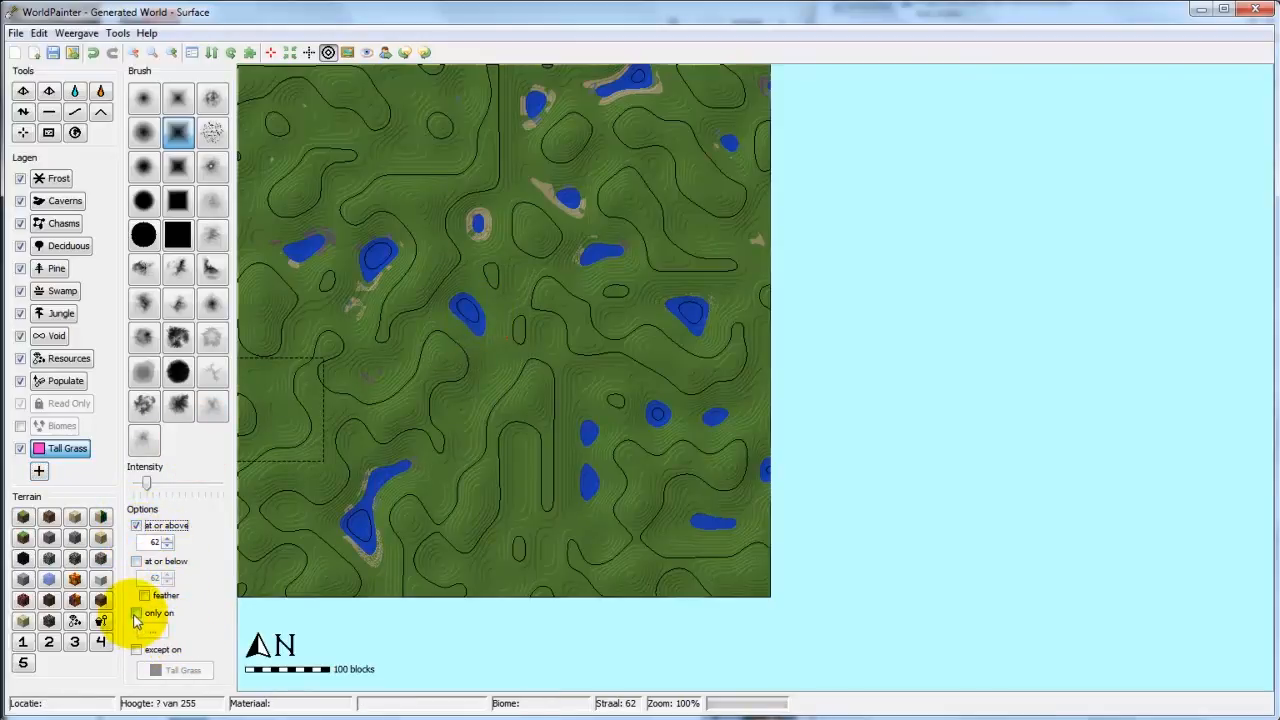
left_click(153, 632)
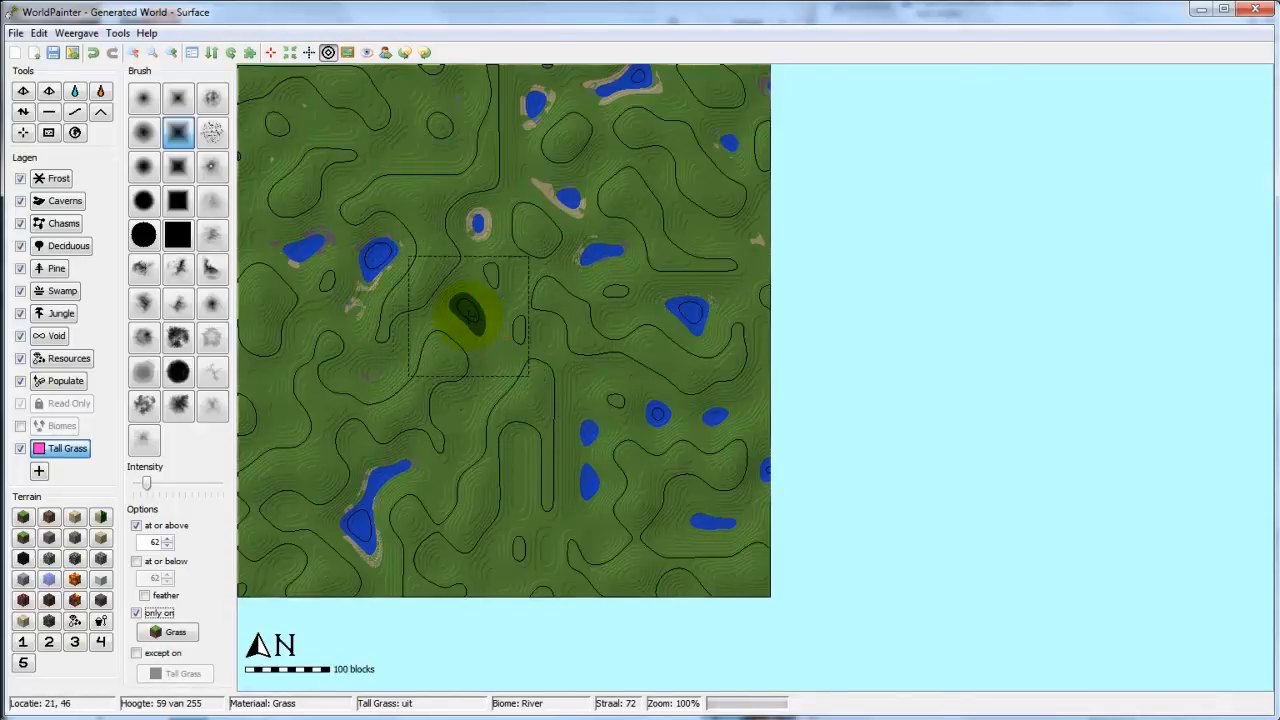
left_click(467, 320)
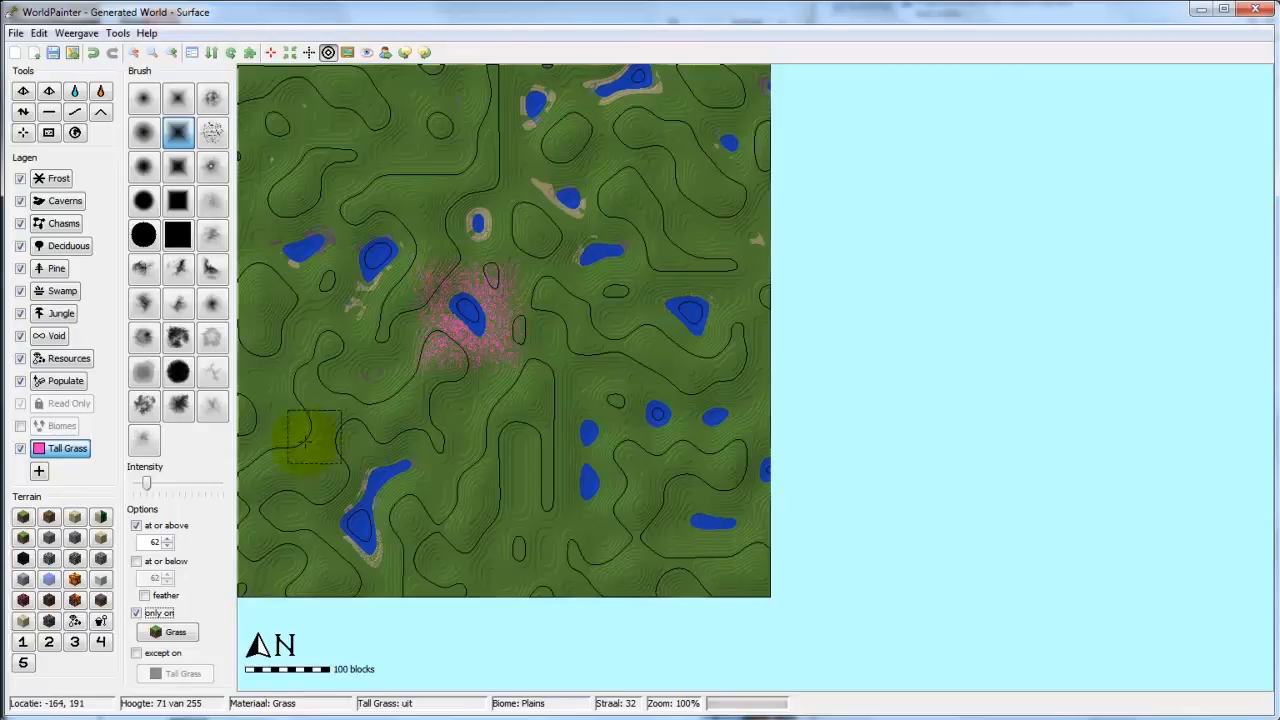
mouse_move(308, 340)
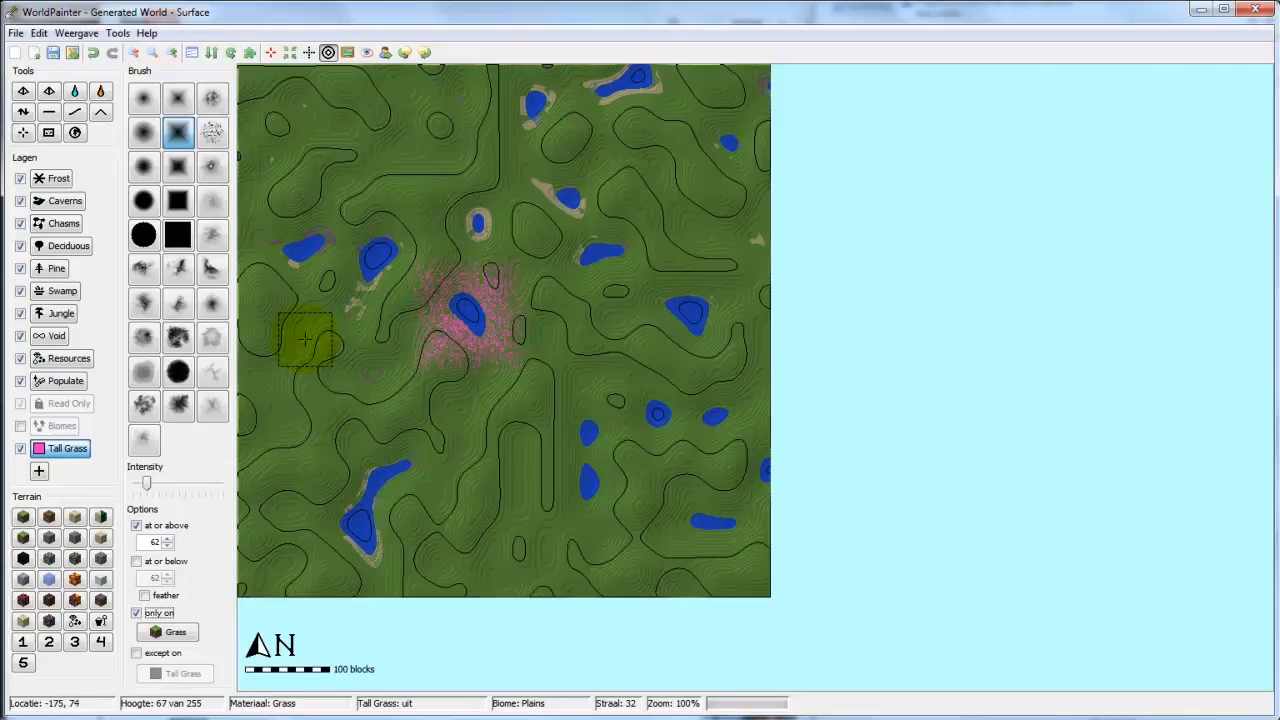
mouse_move(240, 452)
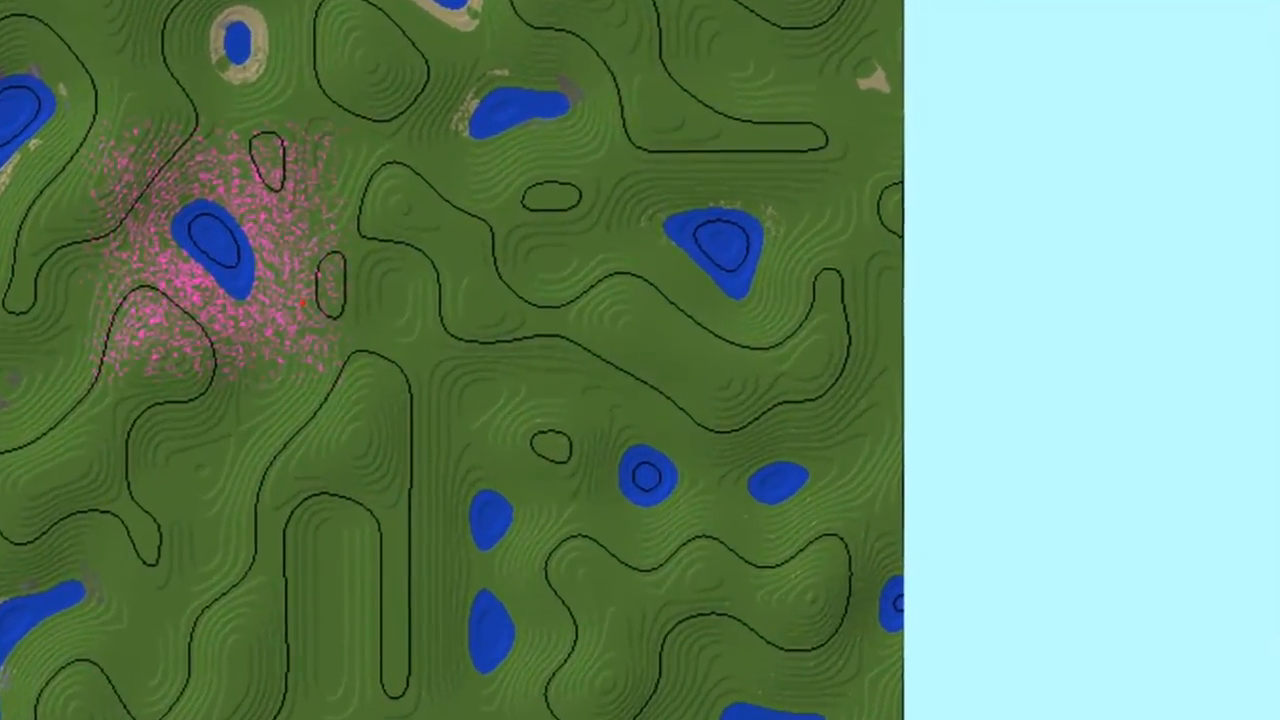
- Define a ground cover layer of 18 Leaves, data value 4, thickness 5, with red colour
left_click(730, 264)
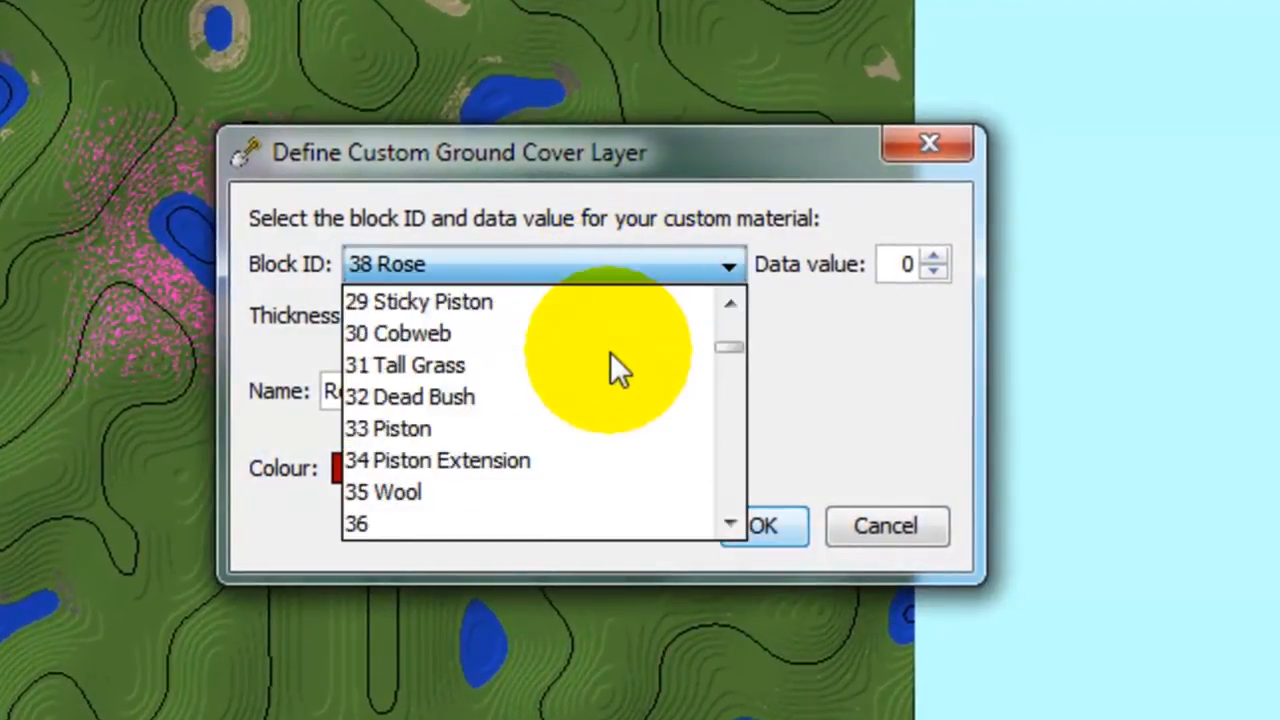
scroll("down", 3)
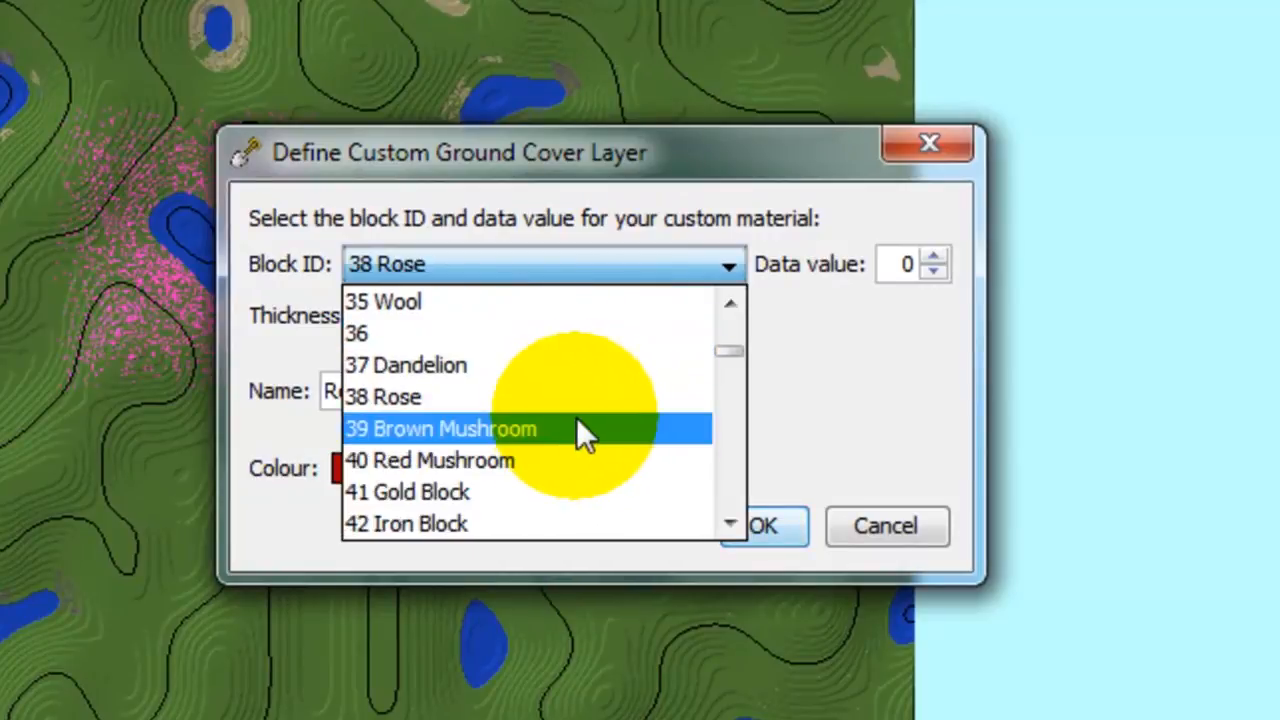
mouse_move(560, 411)
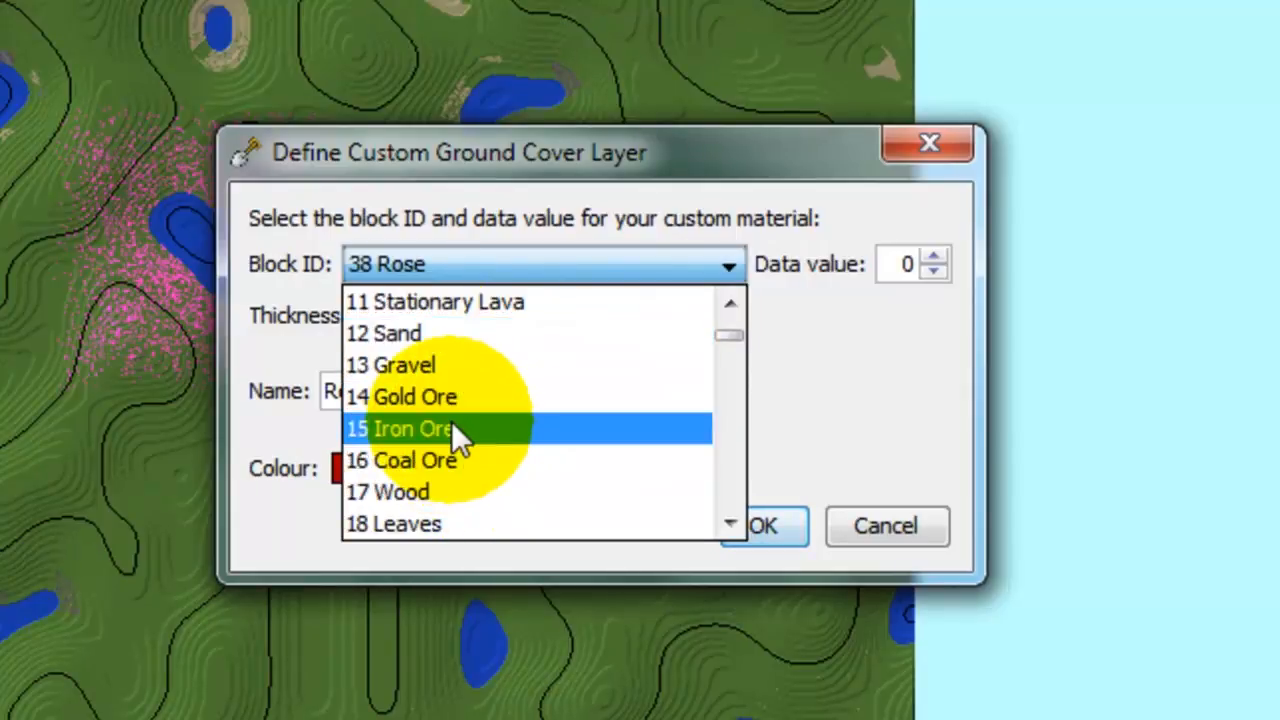
mouse_move(450, 525)
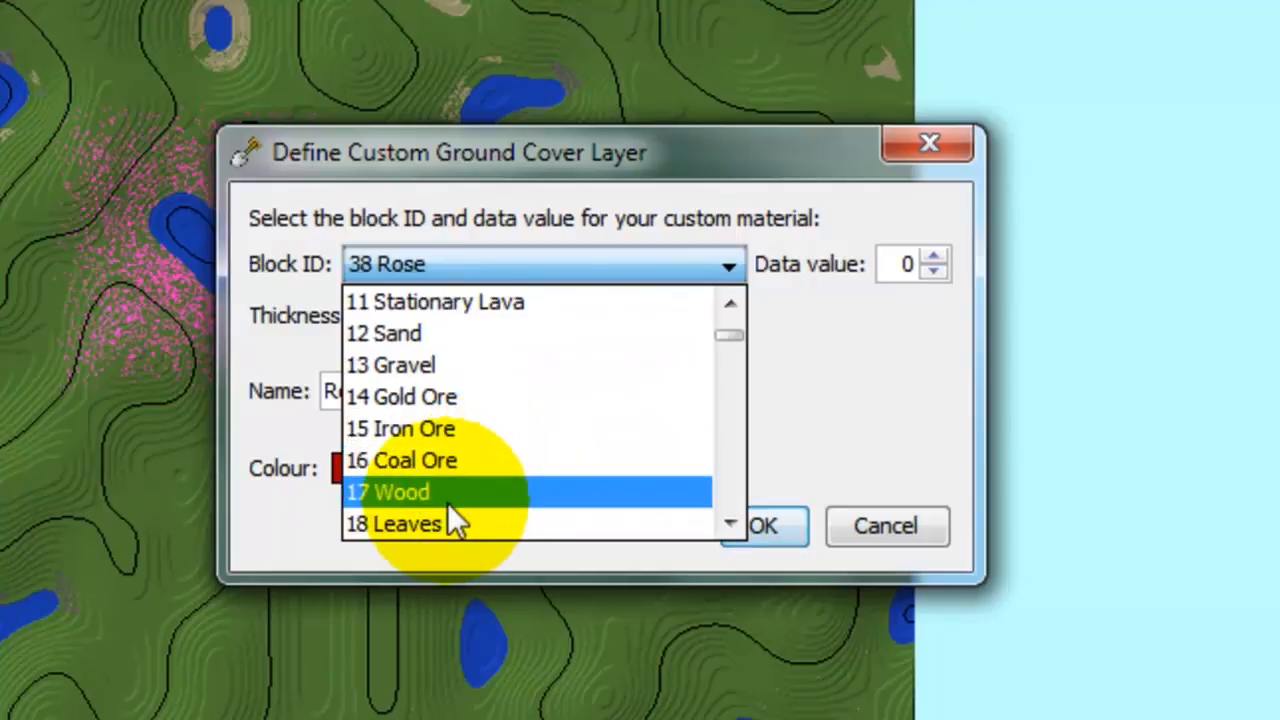
left_click(406, 524)
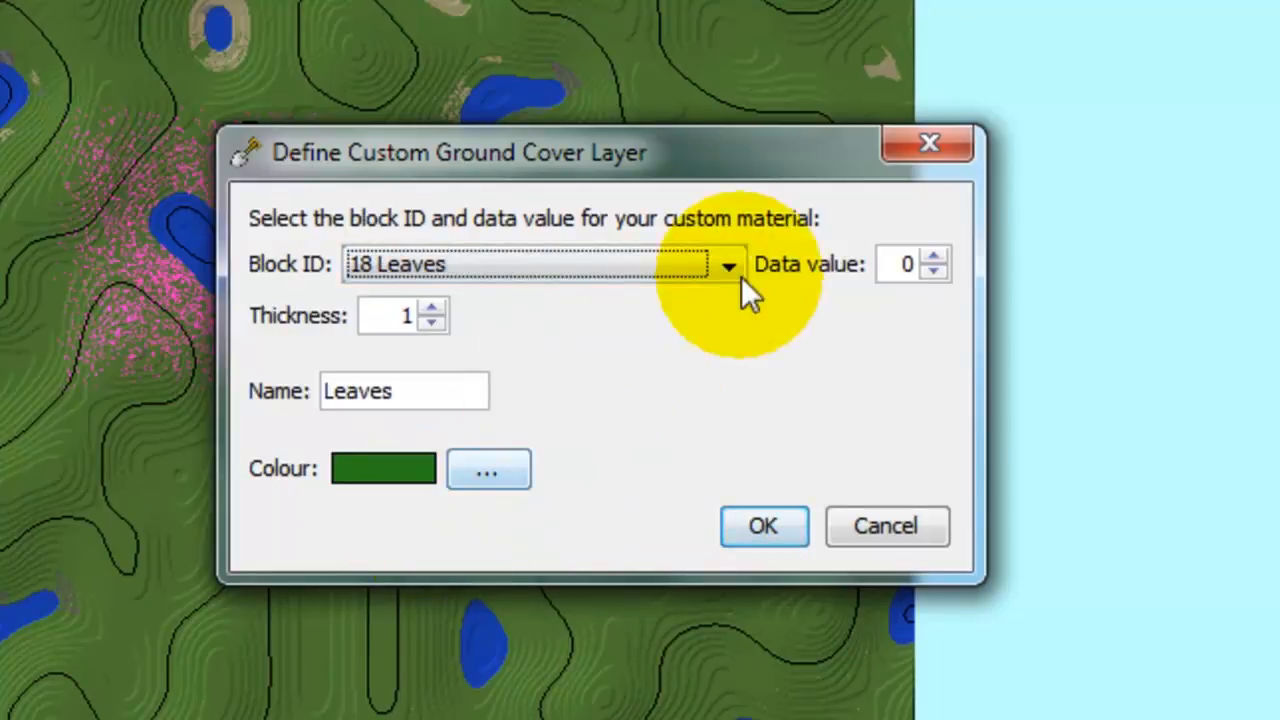
mouse_move(865, 280)
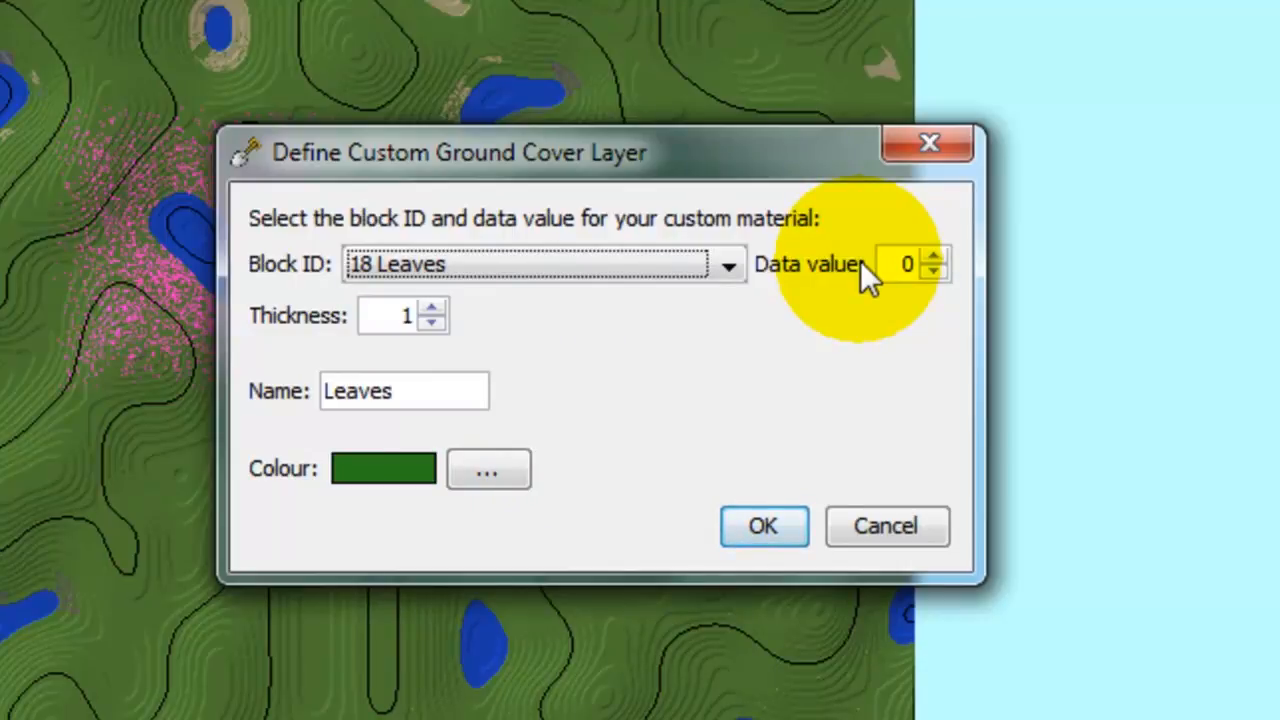
mouse_move(858, 285)
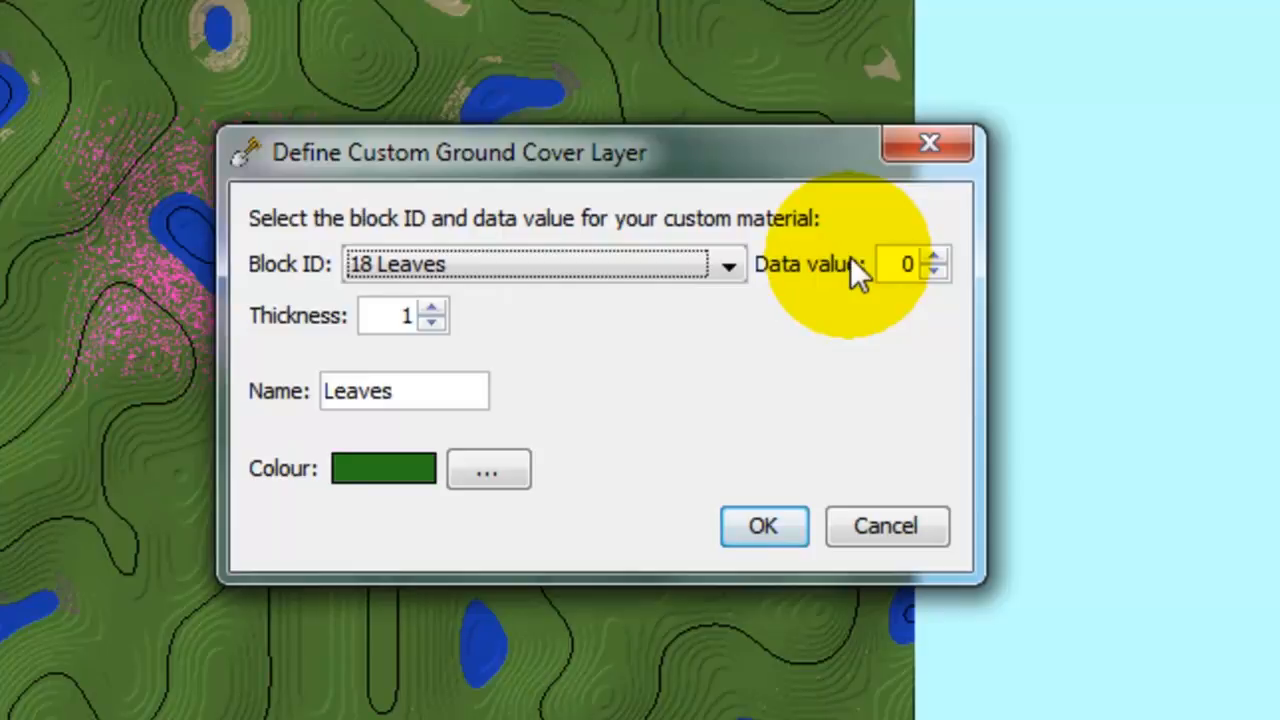
mouse_move(805, 290)
type("4")
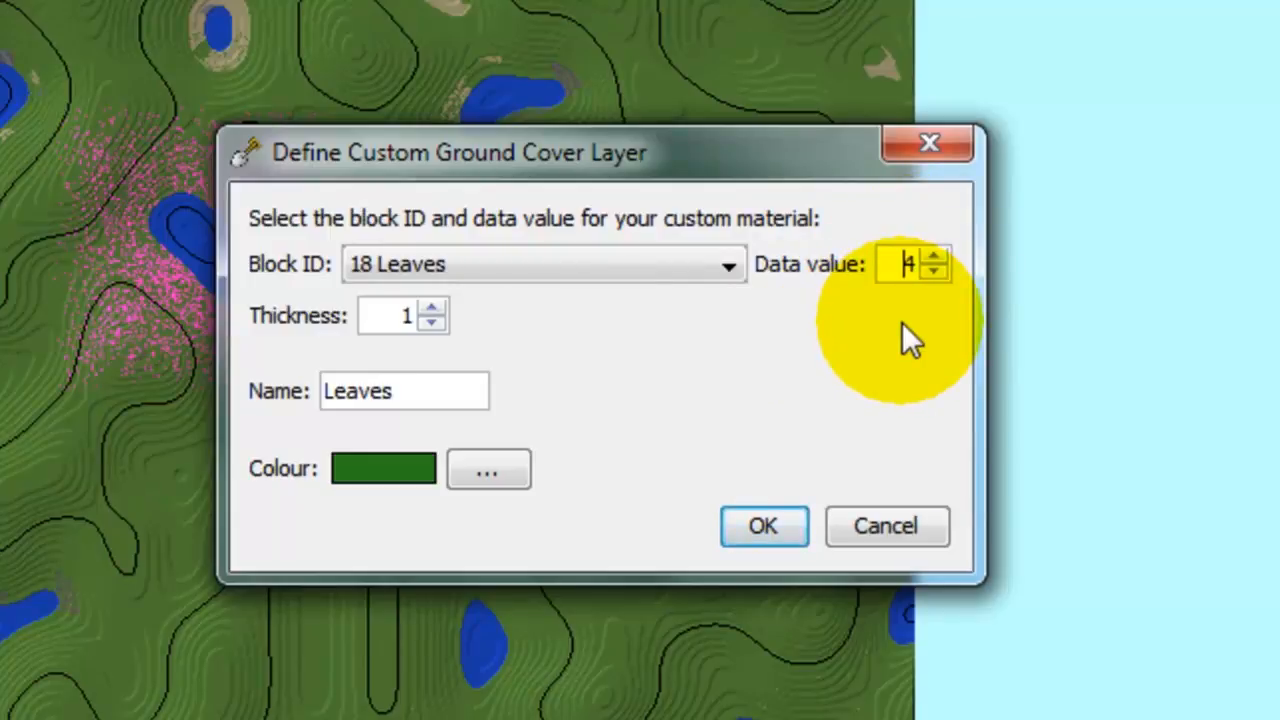
mouse_move(850, 340)
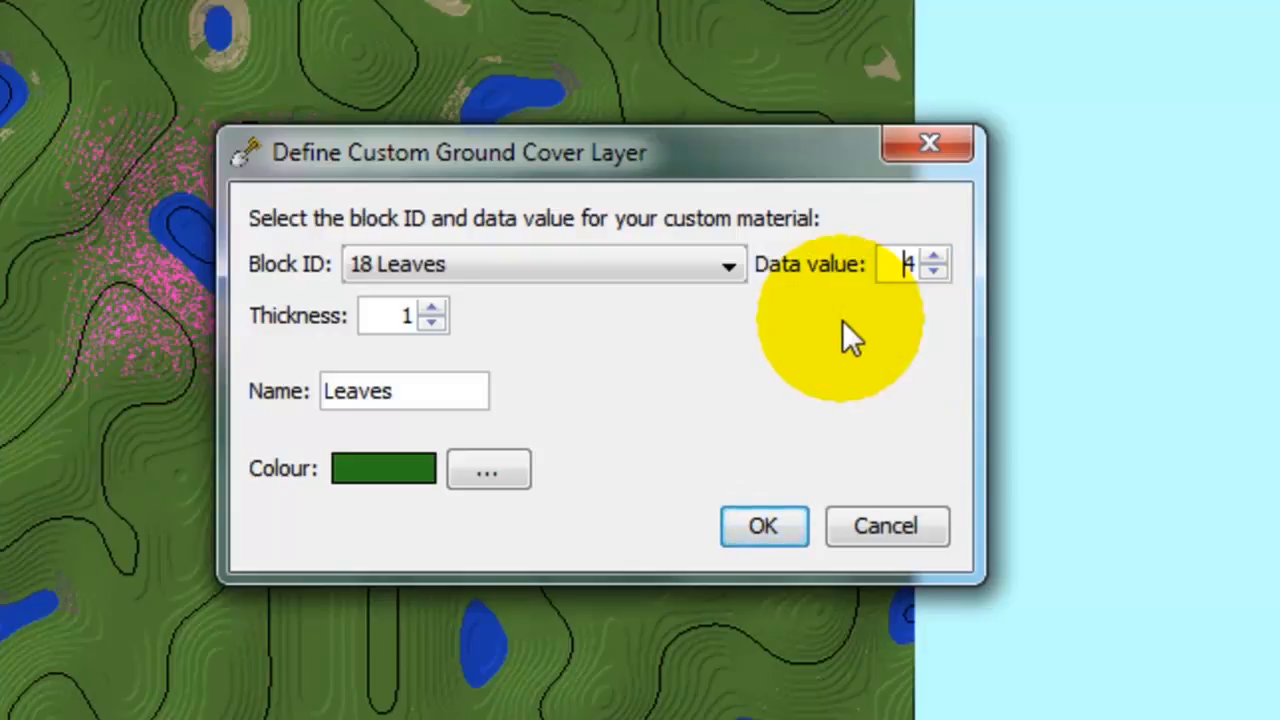
mouse_move(300, 330)
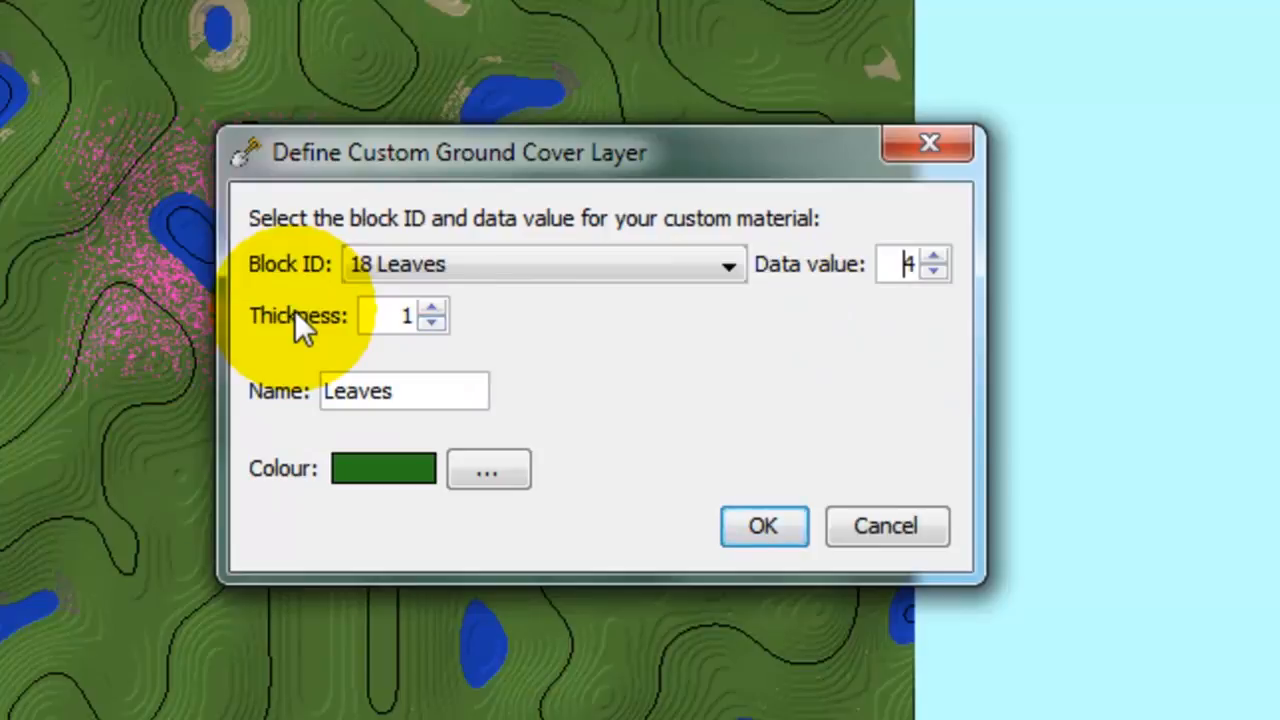
left_click(429, 307)
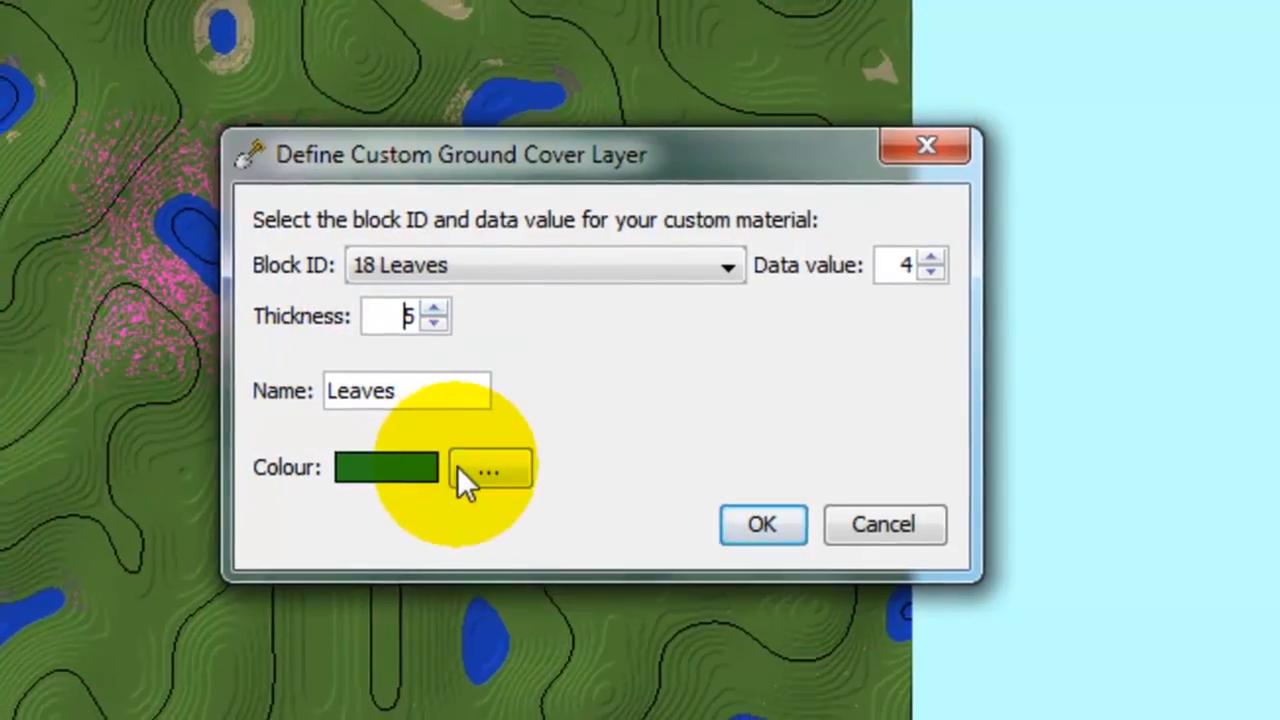
left_click(488, 468)
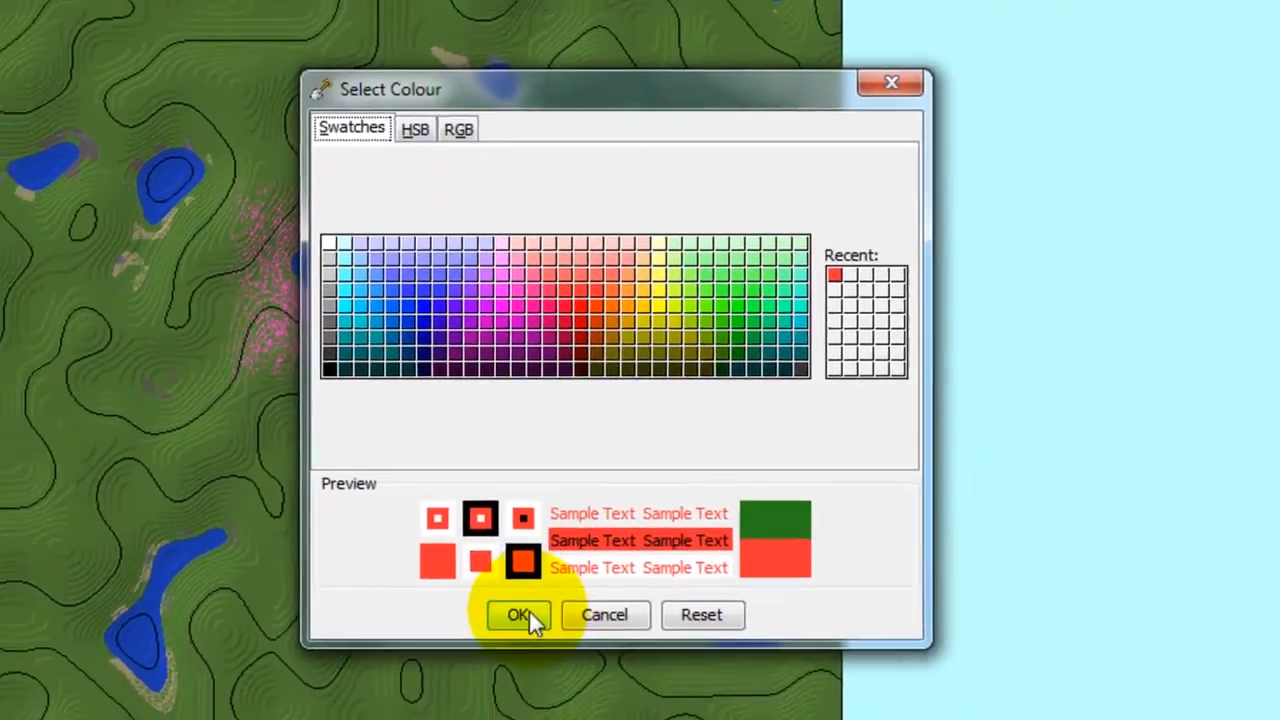
- Confirm red as the colour and create the Leaves layer
left_click(518, 615)
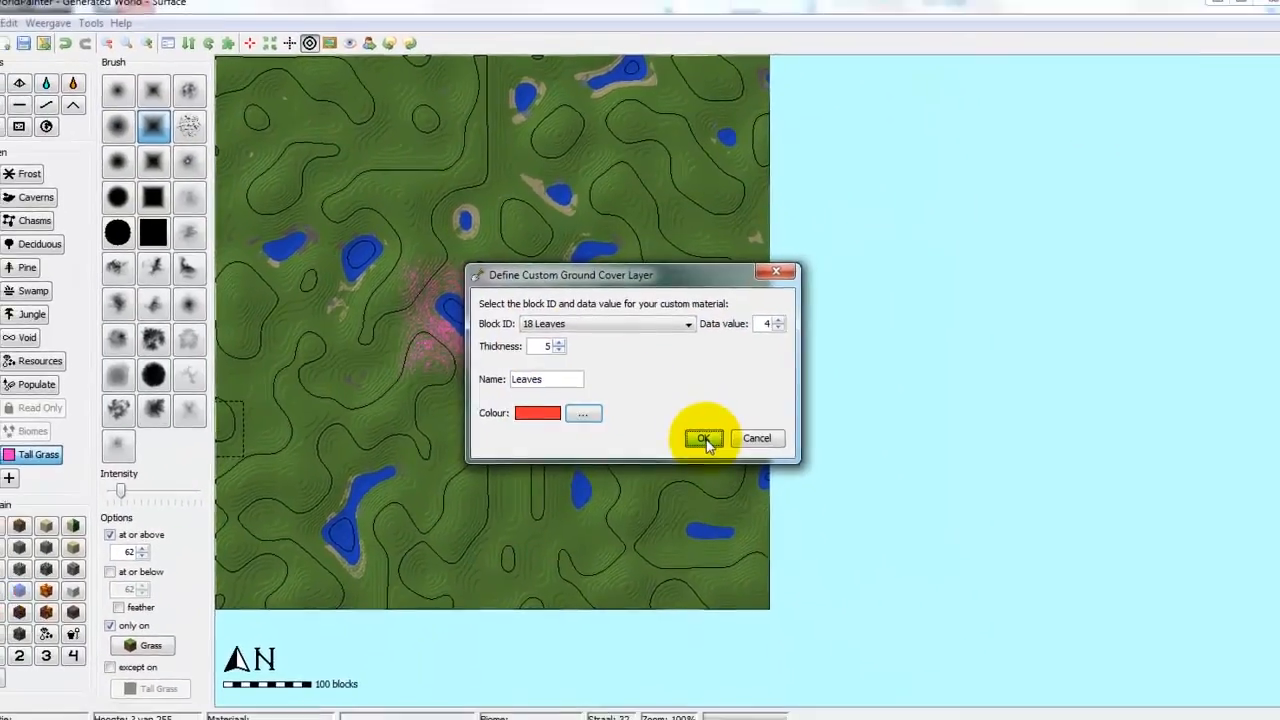
left_click(704, 438)
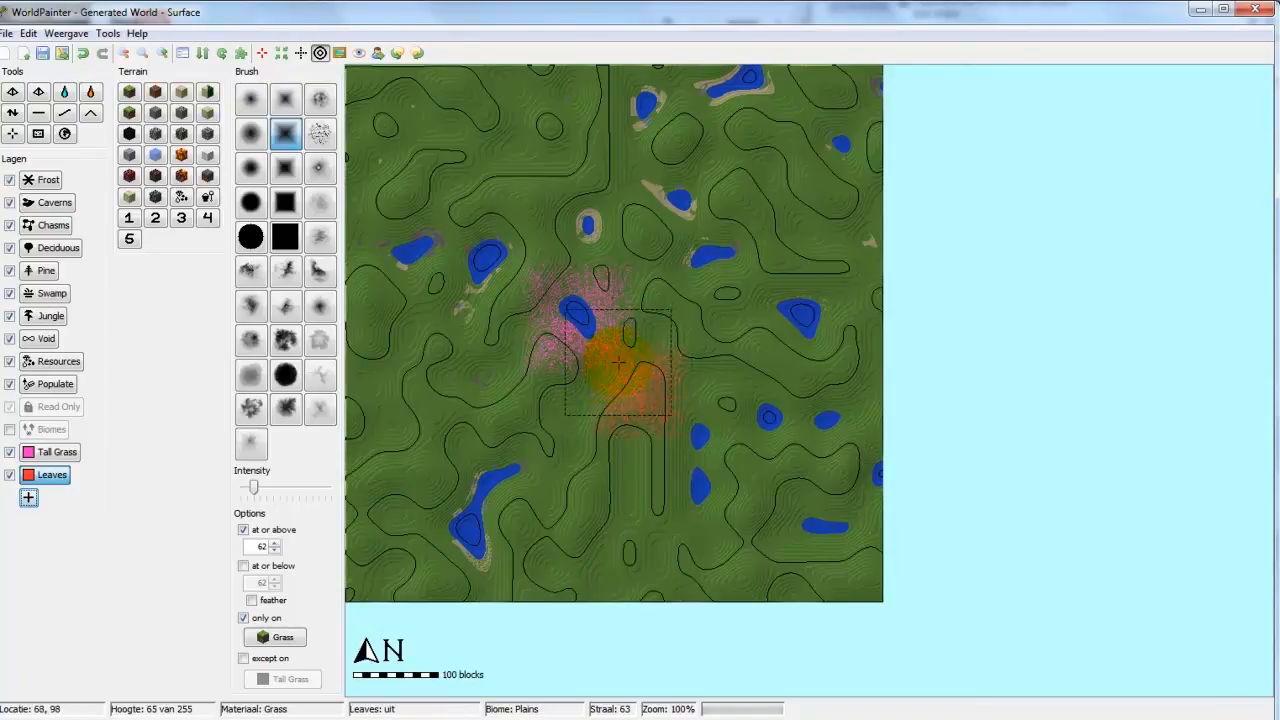
left_click(618, 355)
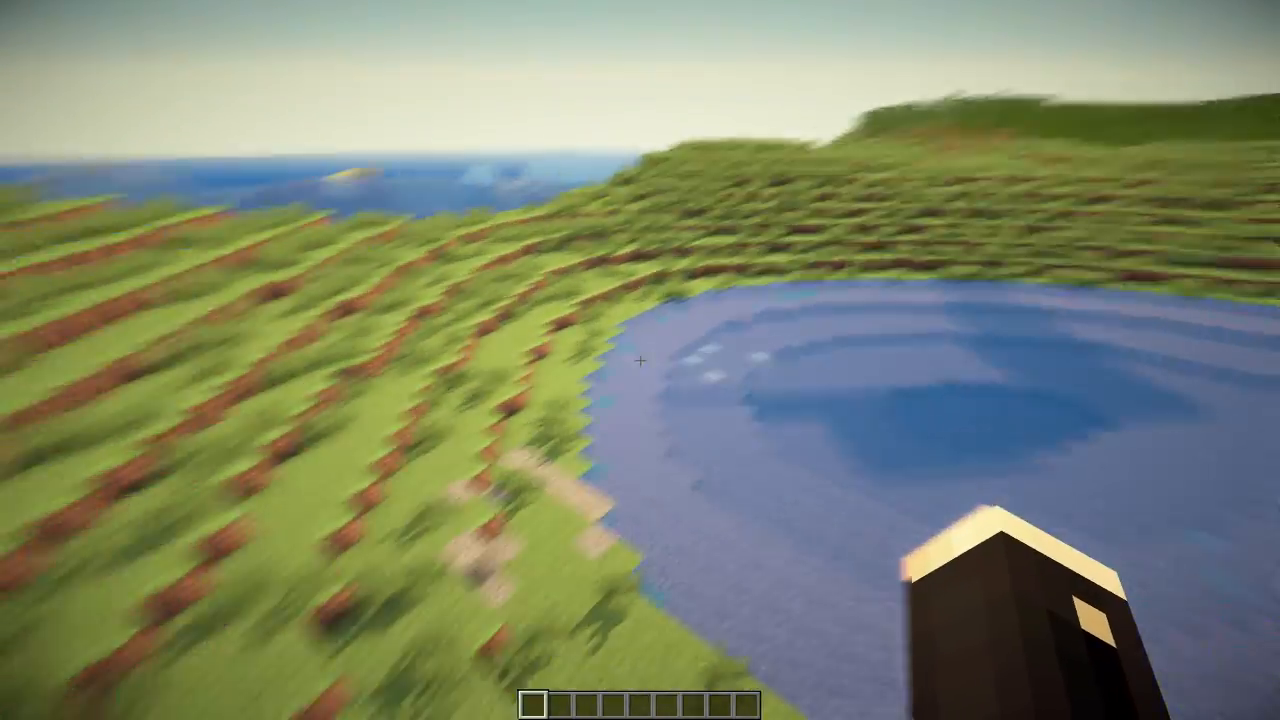
mouse_move(638, 362)
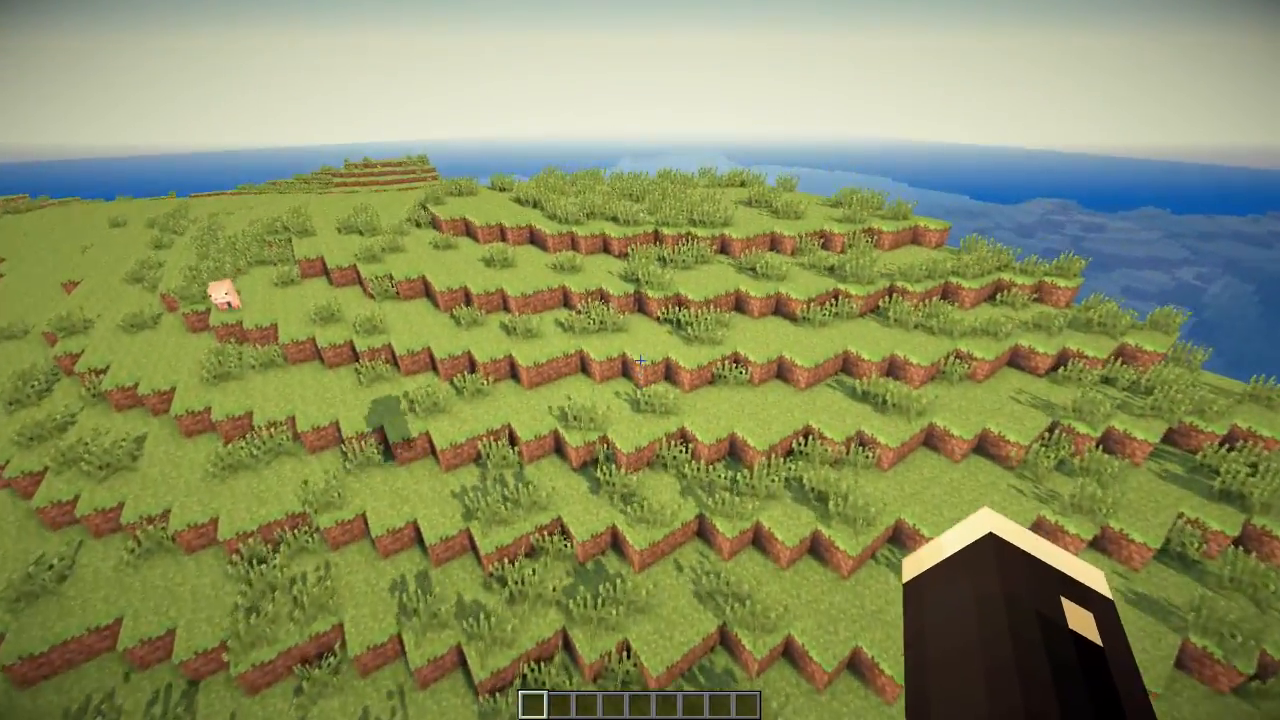
mouse_move(640, 360)
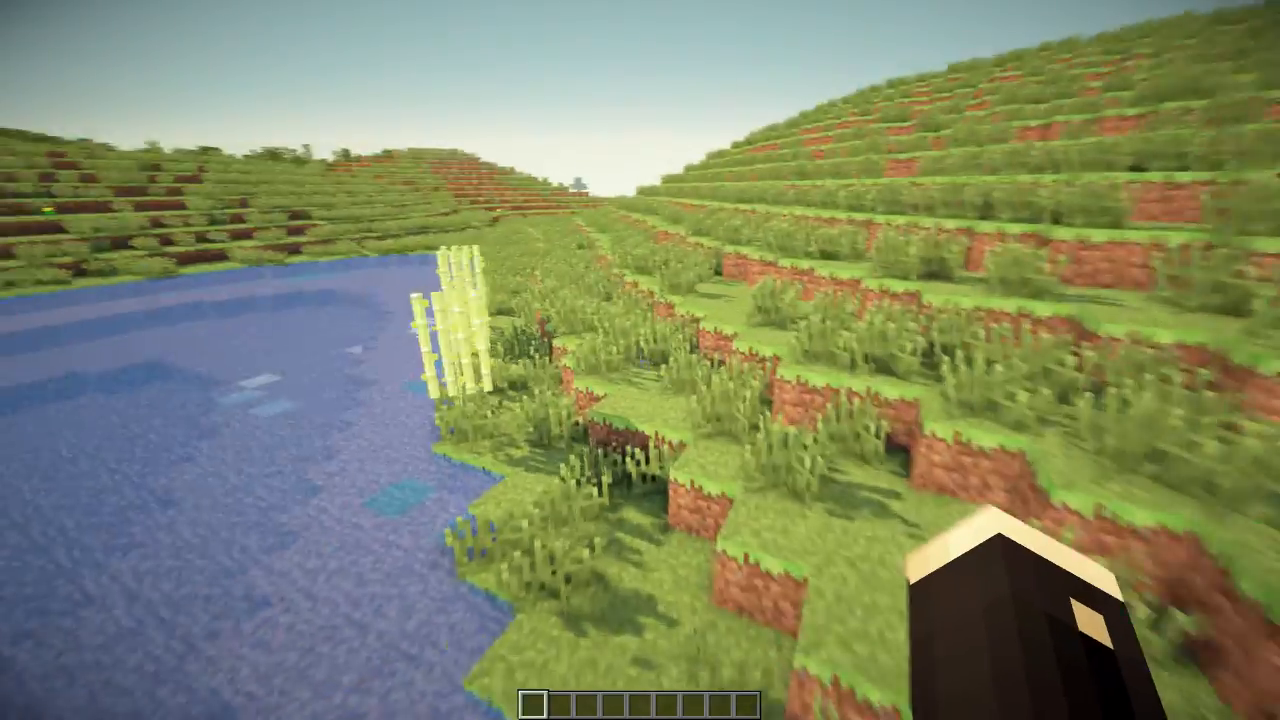
mouse_move(640, 360)
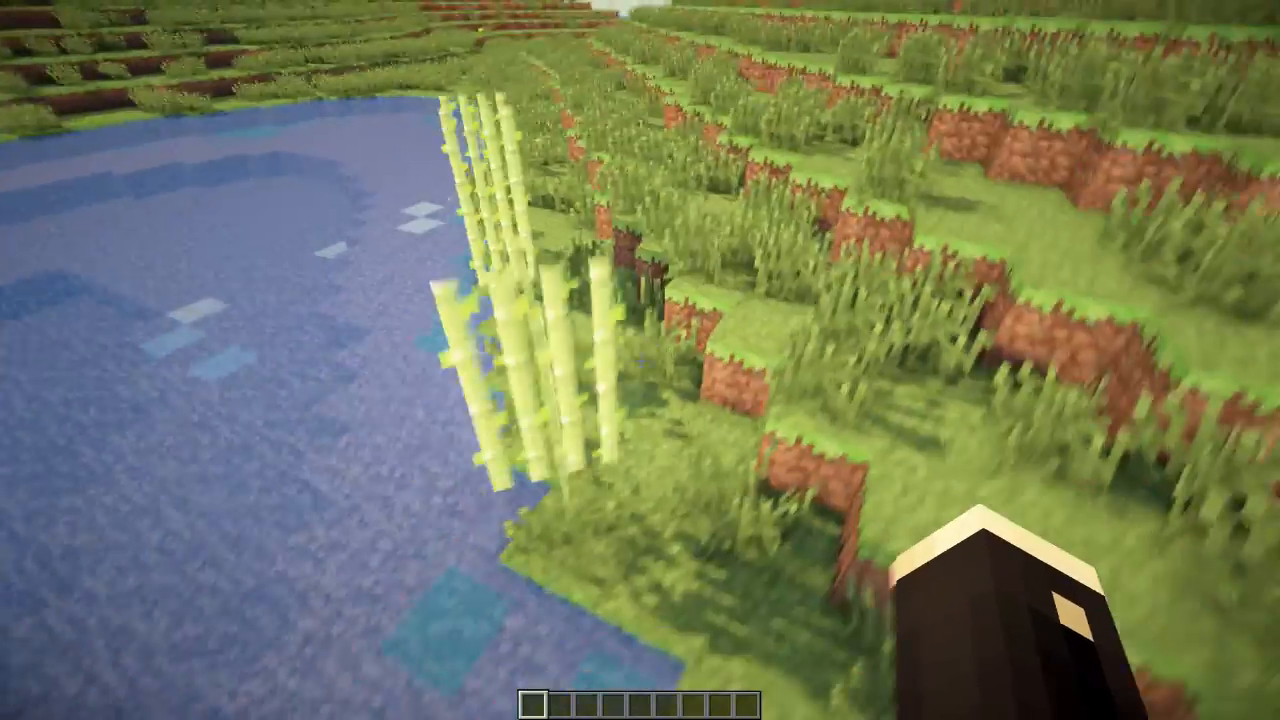
mouse_move(640, 360)
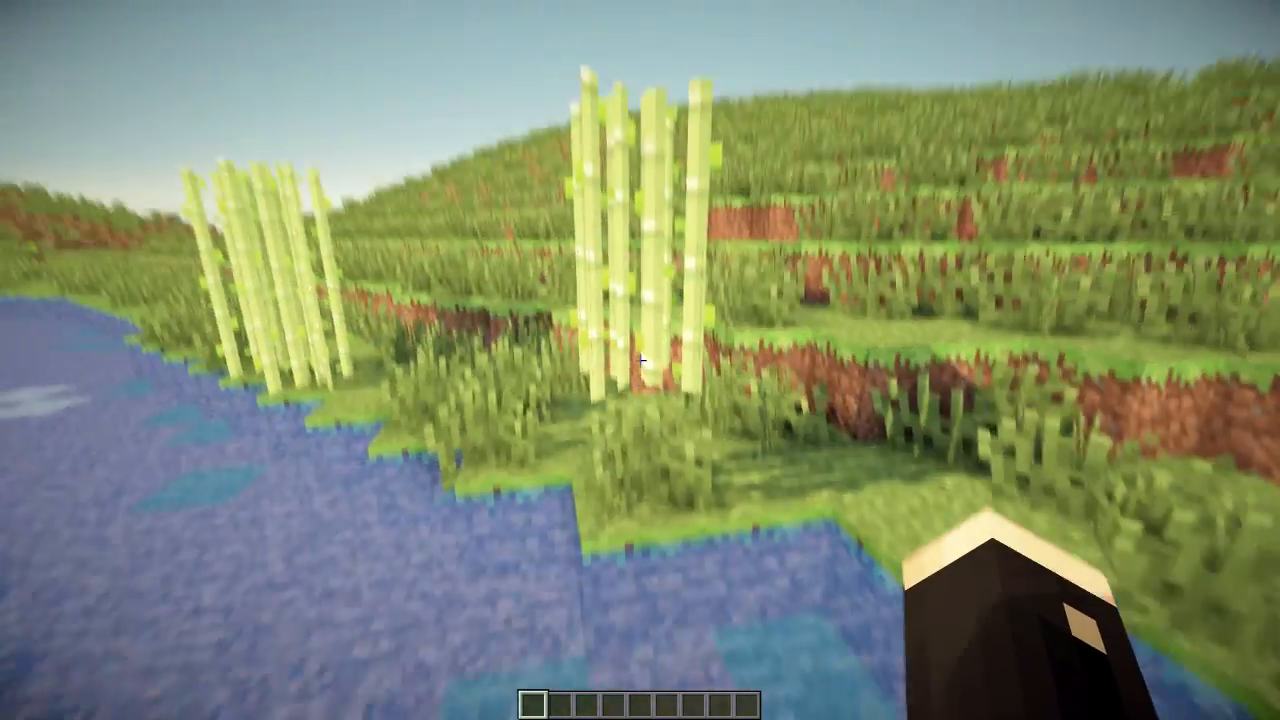
mouse_move(640, 360)
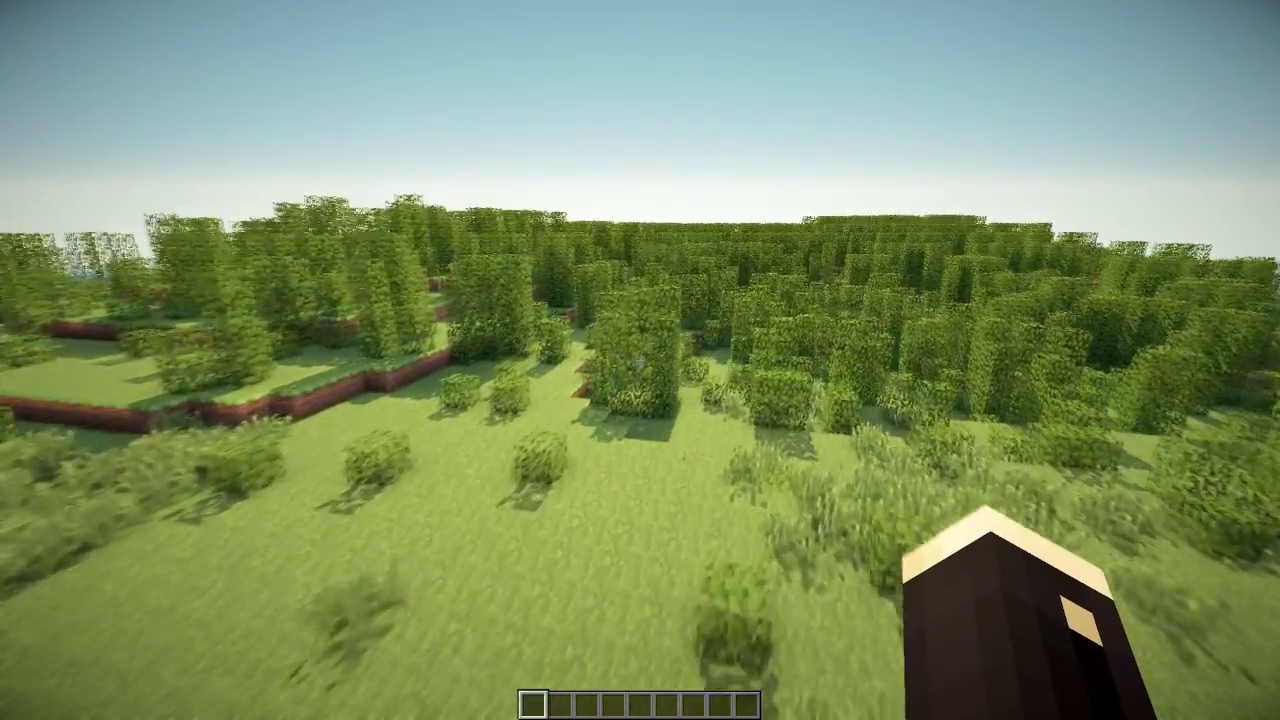
mouse_move(640, 360)
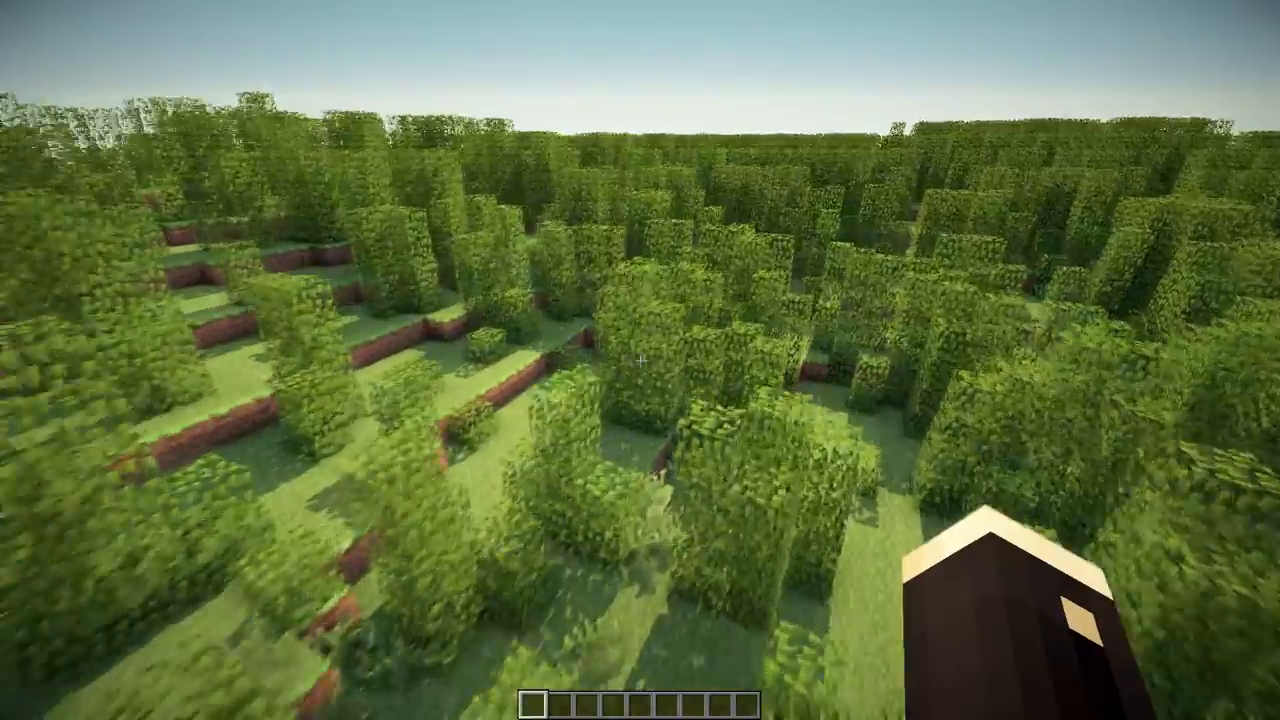
mouse_move(640, 360)
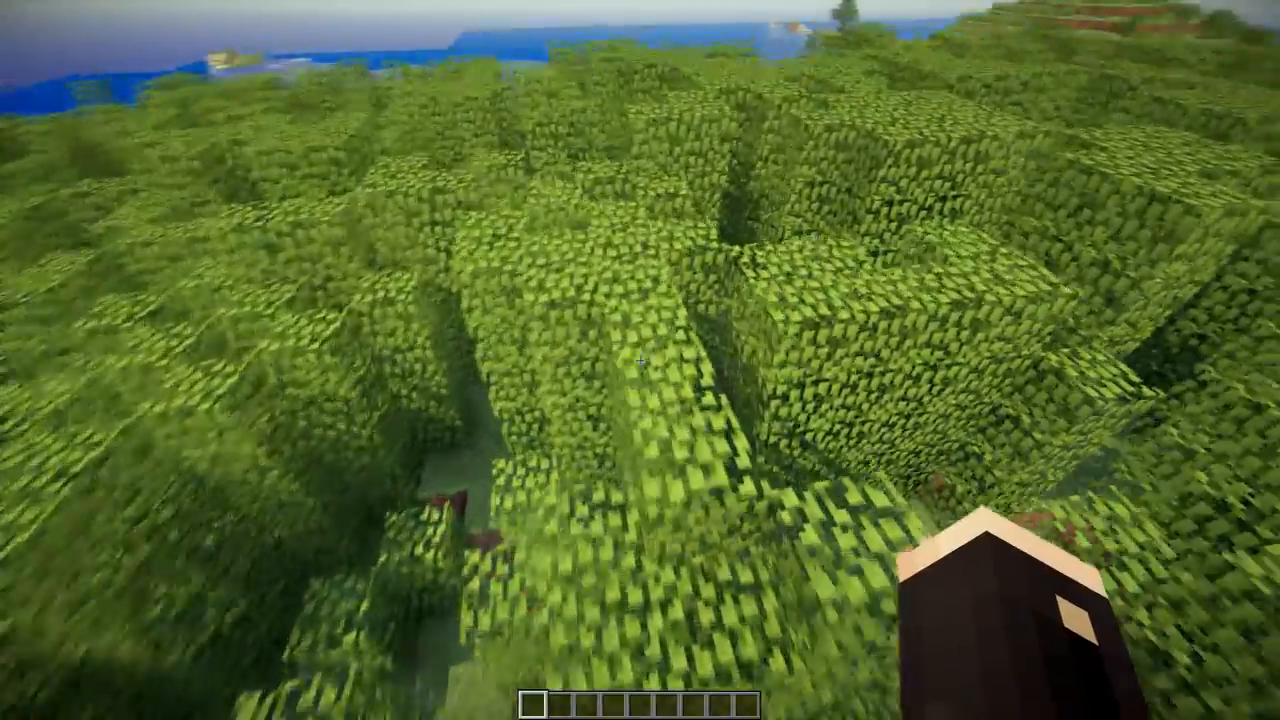
mouse_move(632, 362)
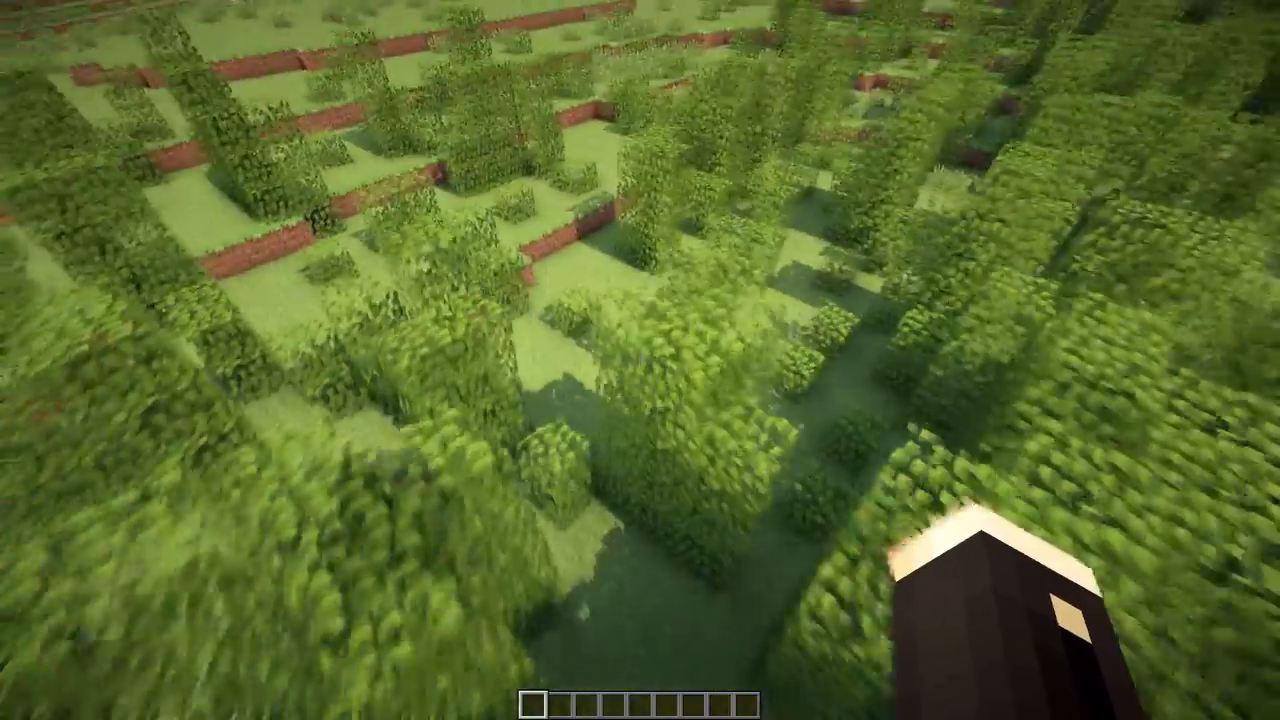
mouse_move(640, 360)
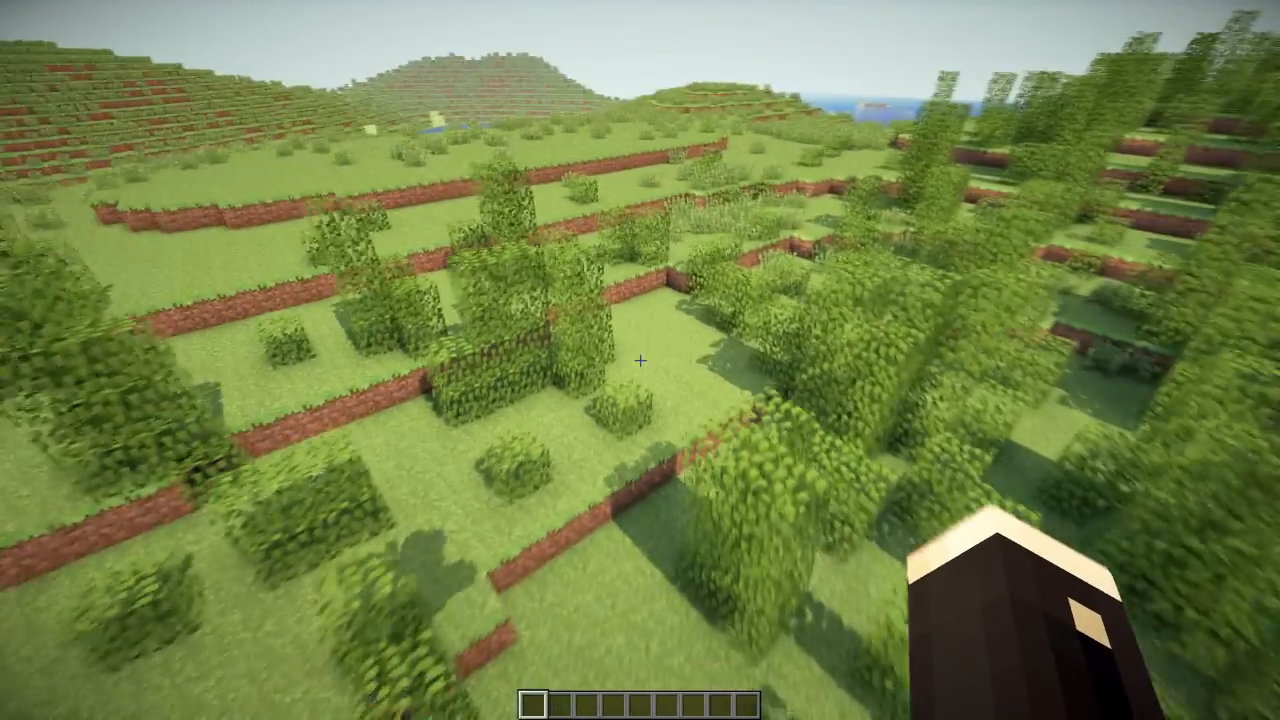